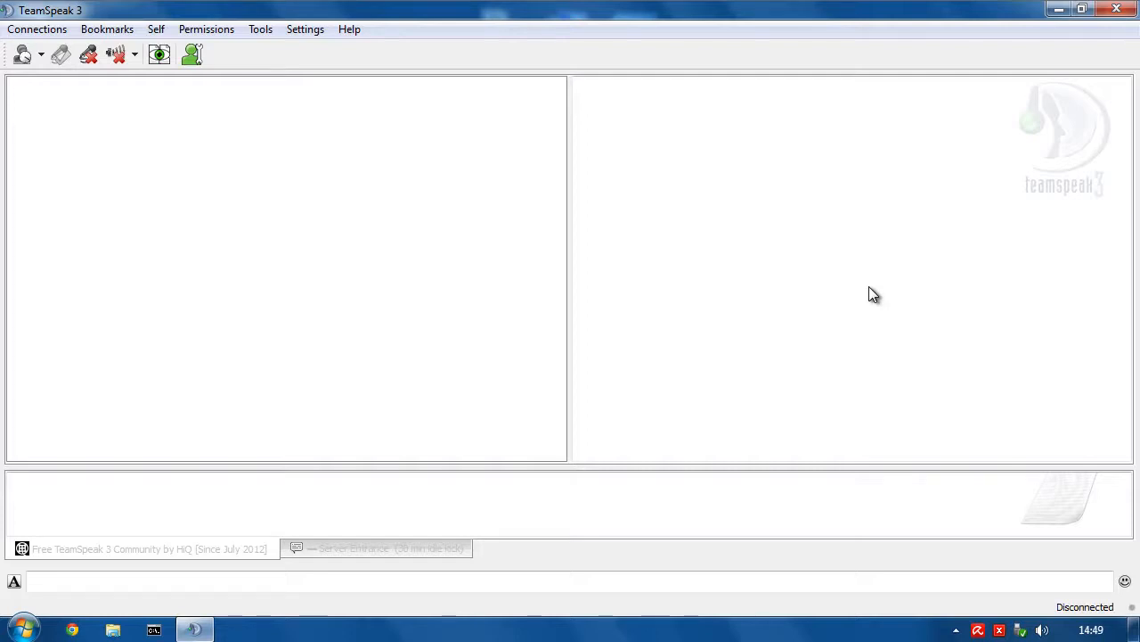
Open Options to the Capture settings and uncheck Automatic voice gain control
{"action": "left_click", "coordinate": [305, 28]}
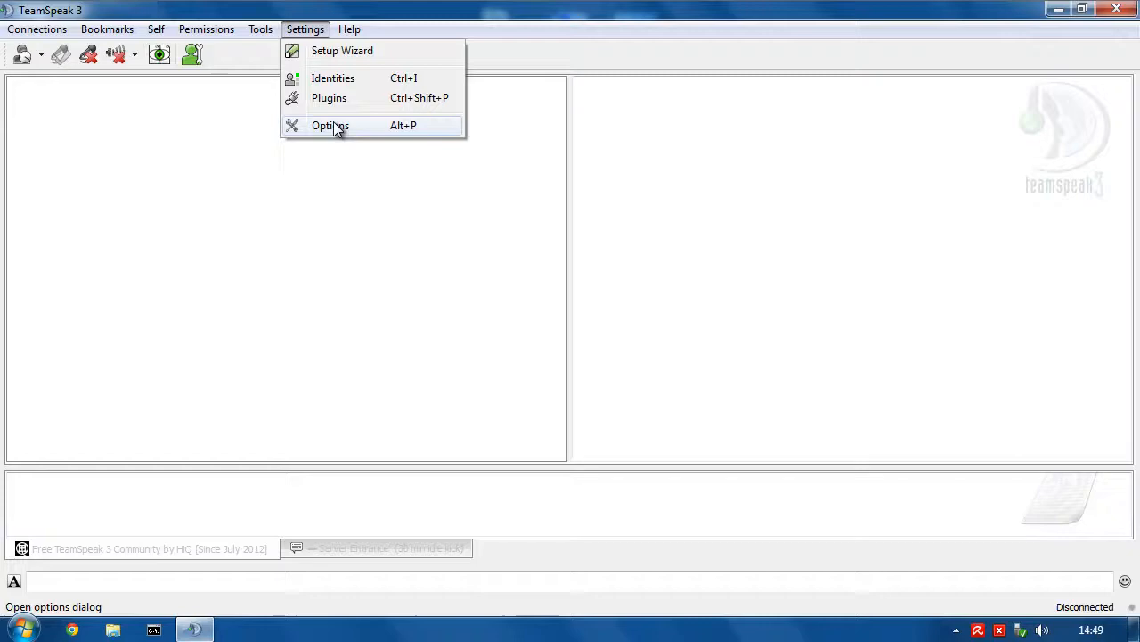
{"action": "left_click", "coordinate": [329, 125]}
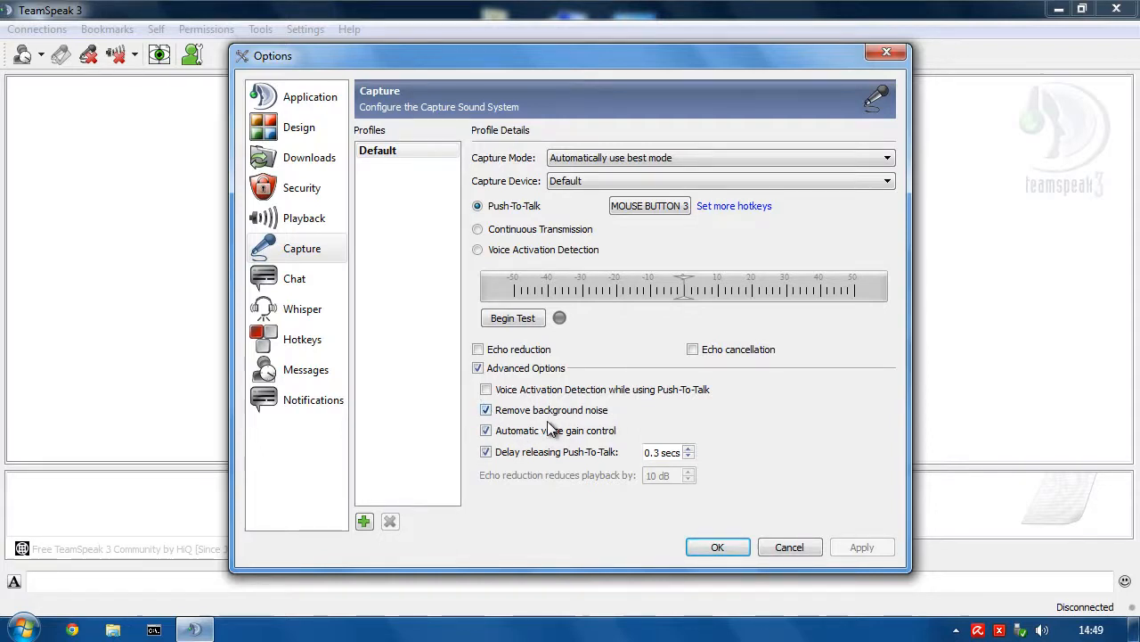
{"action": "left_click", "coordinate": [487, 430]}
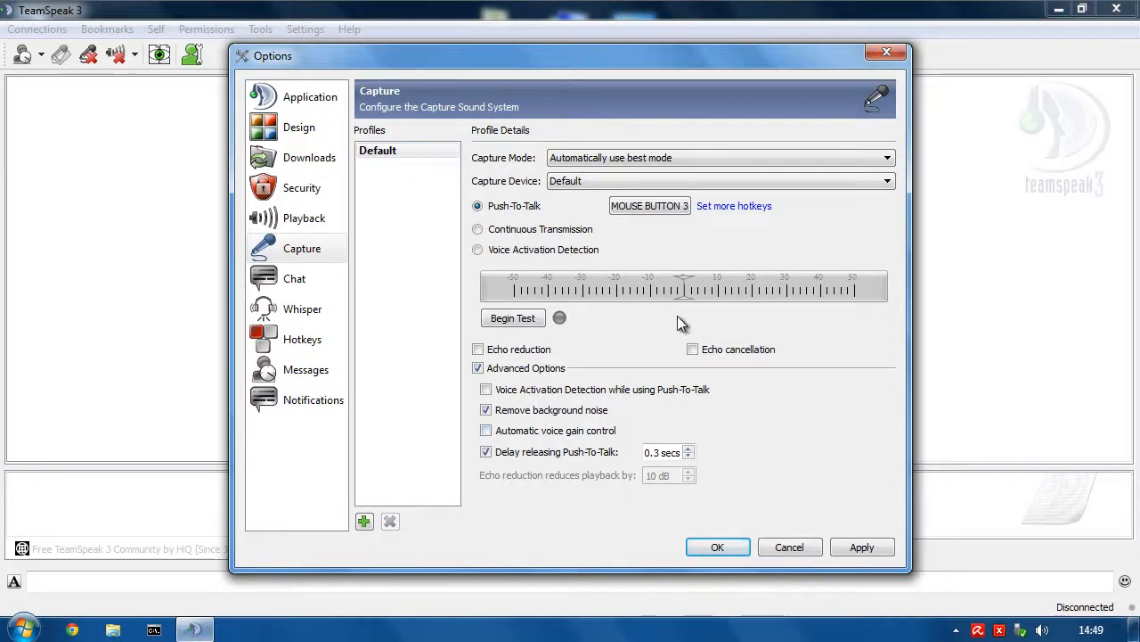
Apply the gain change and create a 'Continuous' capture profile copied from Default
{"action": "left_click", "coordinate": [378, 150]}
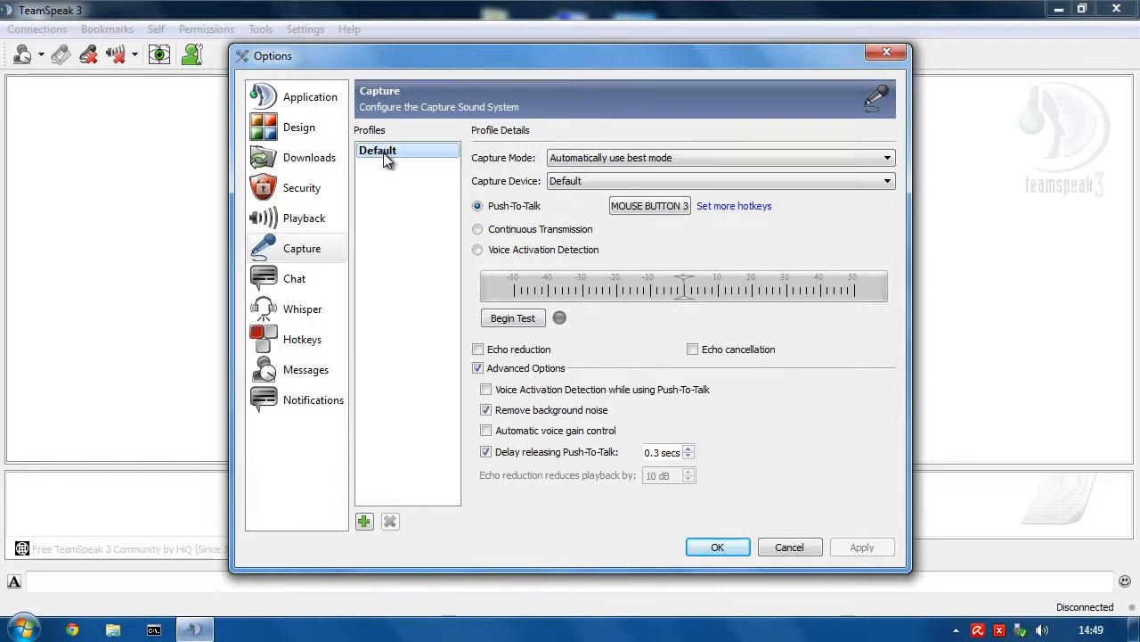
{"action": "left_click", "coordinate": [364, 520]}
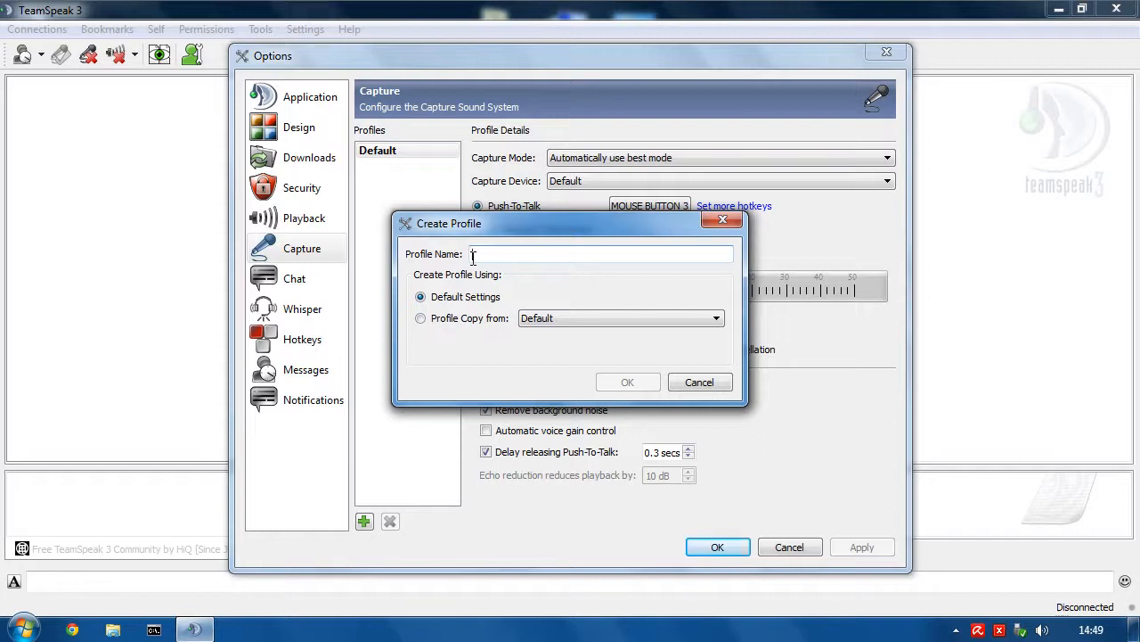
{"action": "left_click", "coordinate": [420, 318]}
{"action": "type", "text": "Continuous"}
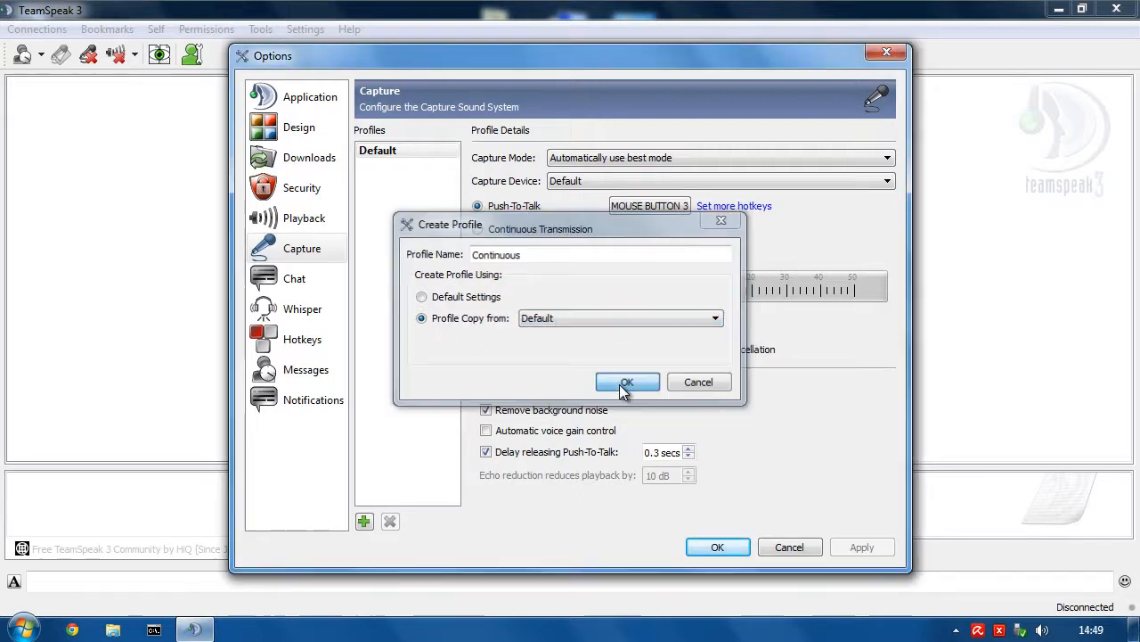
{"action": "left_click", "coordinate": [627, 381]}
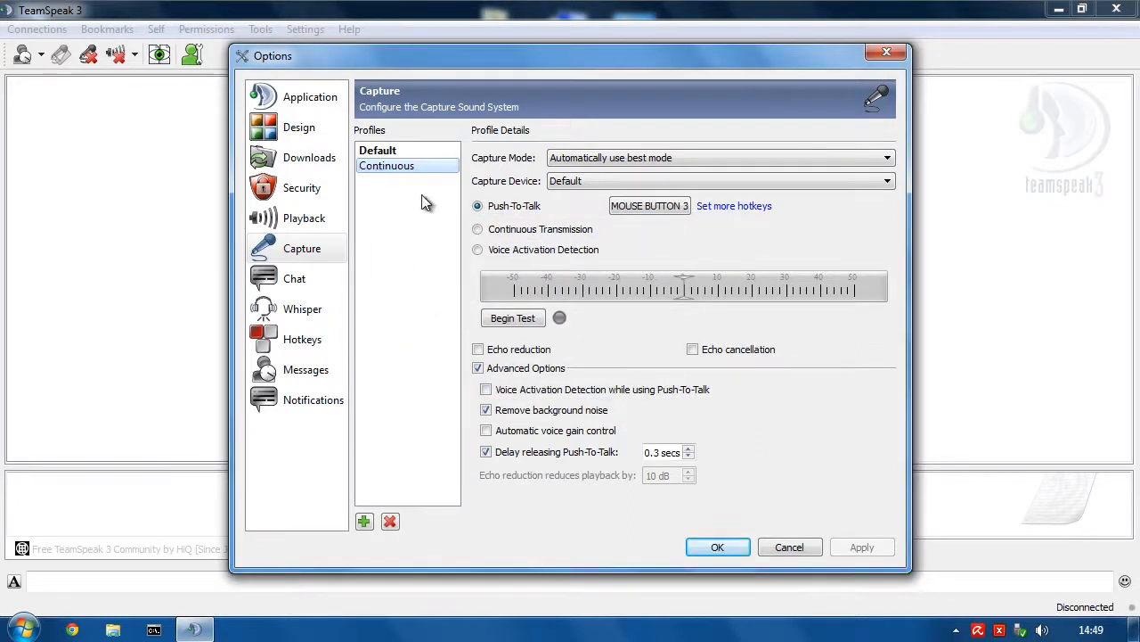
Set Continuous to Continuous Transmission, apply, and compare it with the Default profile
{"action": "left_click", "coordinate": [478, 229]}
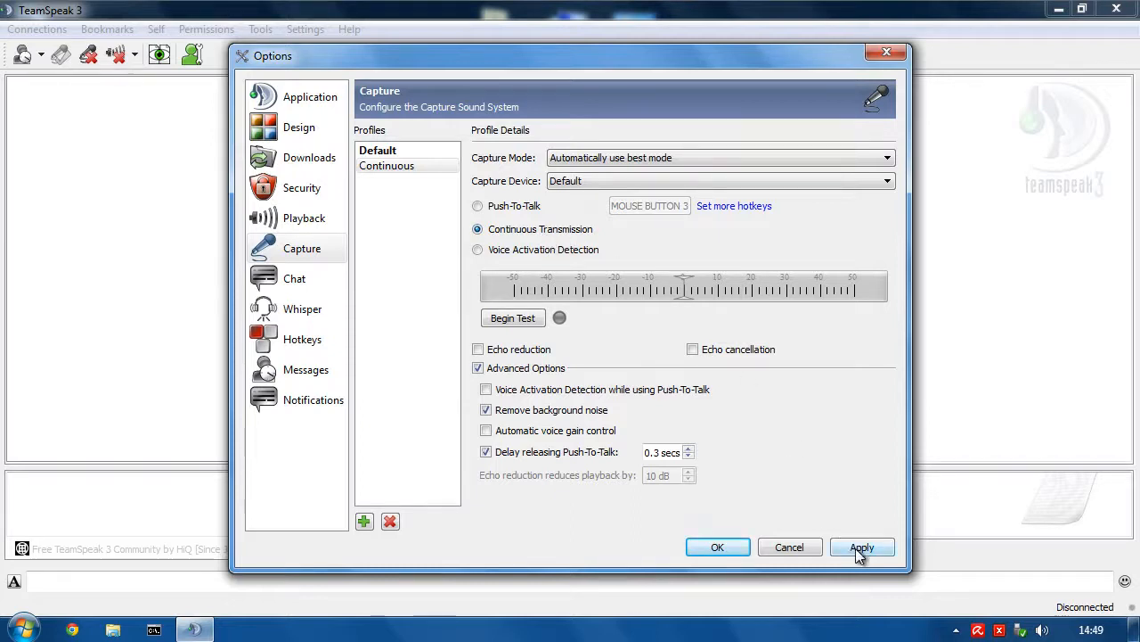
{"action": "left_click", "coordinate": [378, 150]}
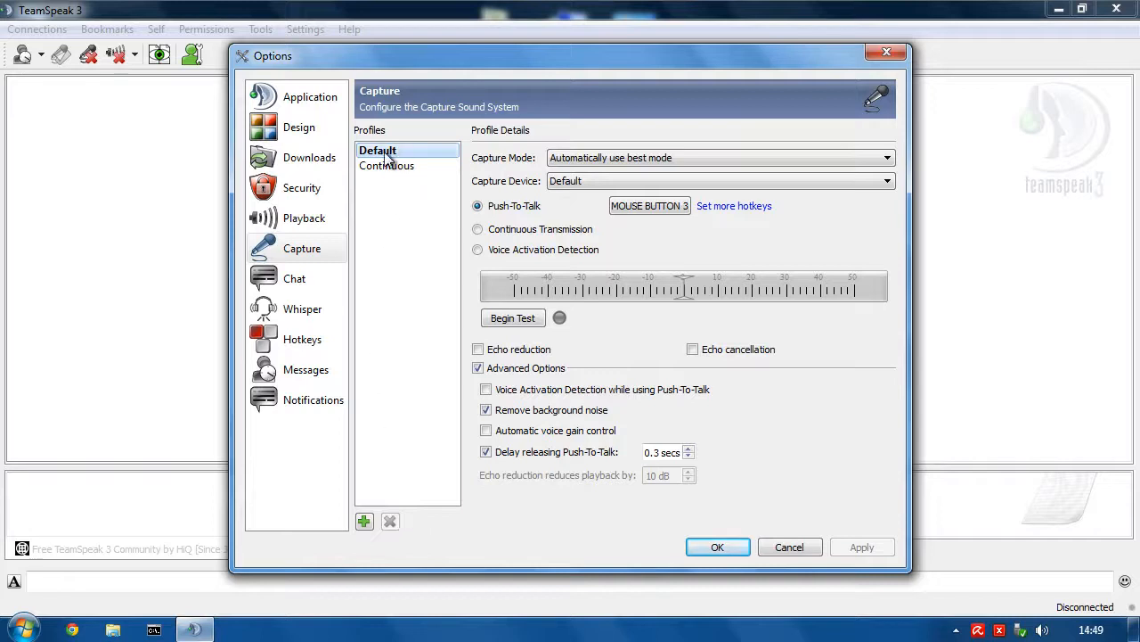
{"action": "left_click", "coordinate": [386, 166]}
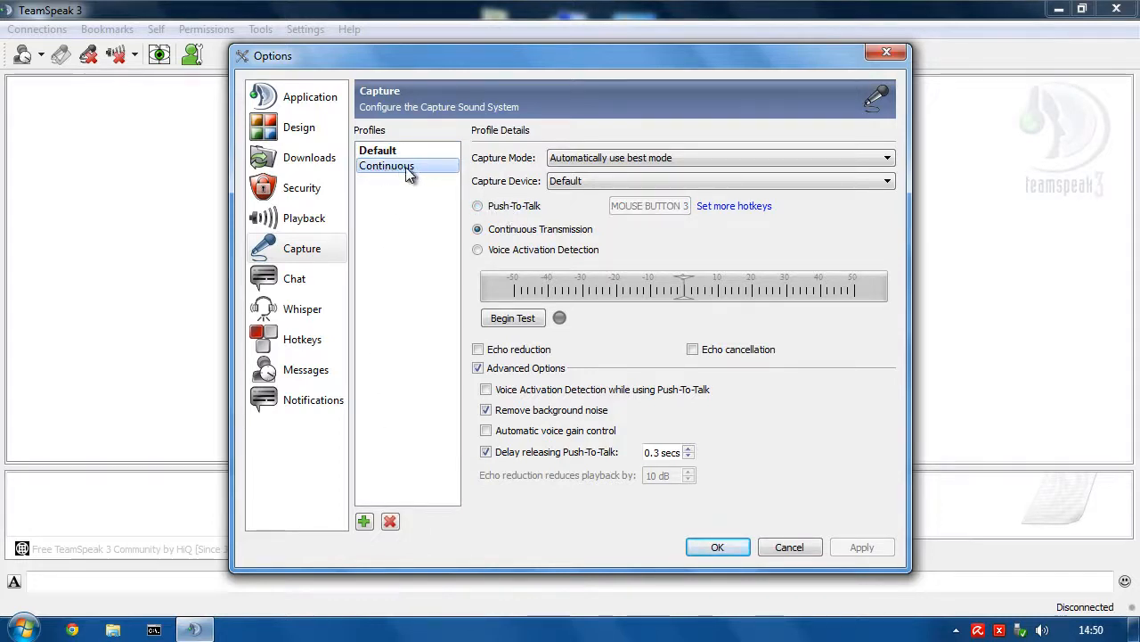
{"action": "left_click", "coordinate": [378, 150]}
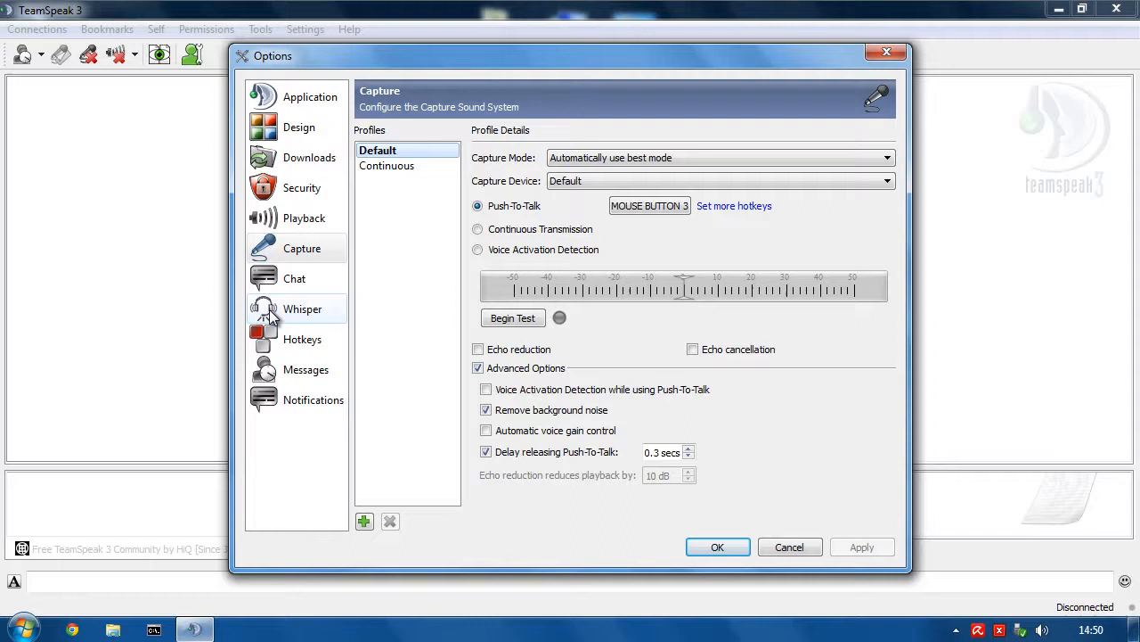
{"action": "left_click", "coordinate": [303, 339]}
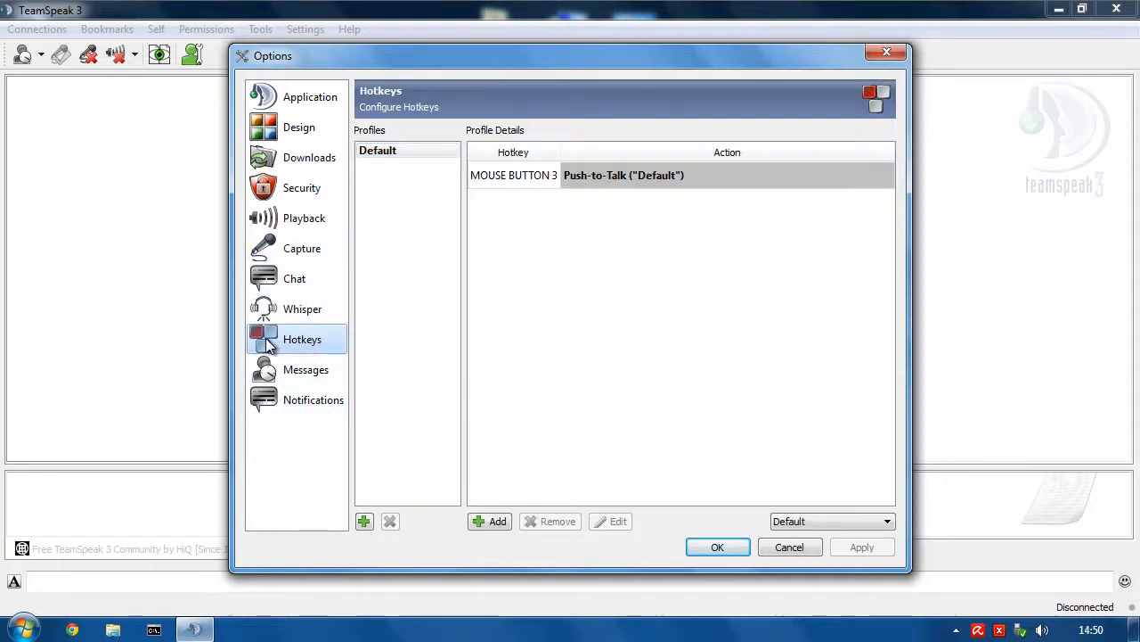
{"action": "mouse_move", "coordinate": [355, 378]}
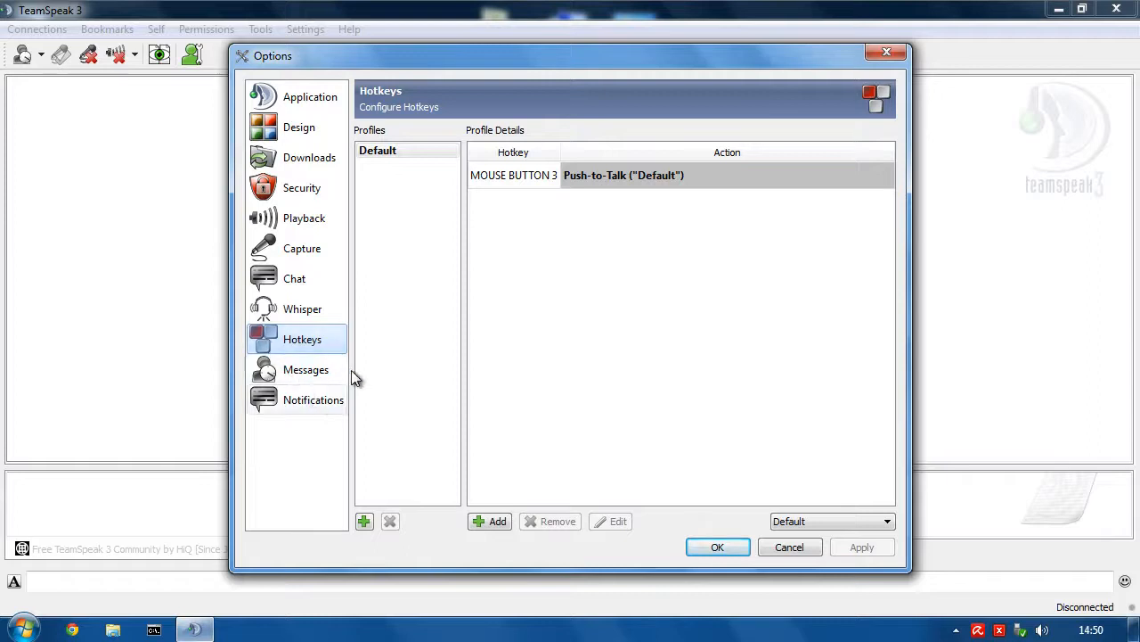
{"action": "mouse_move", "coordinate": [423, 181]}
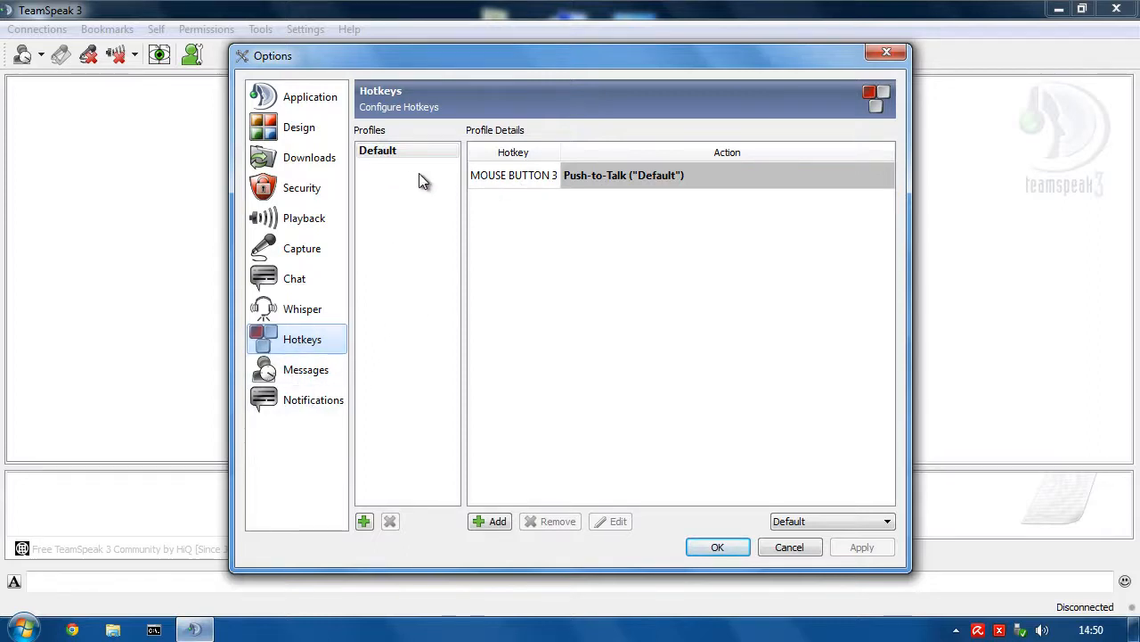
{"action": "mouse_move", "coordinate": [397, 188]}
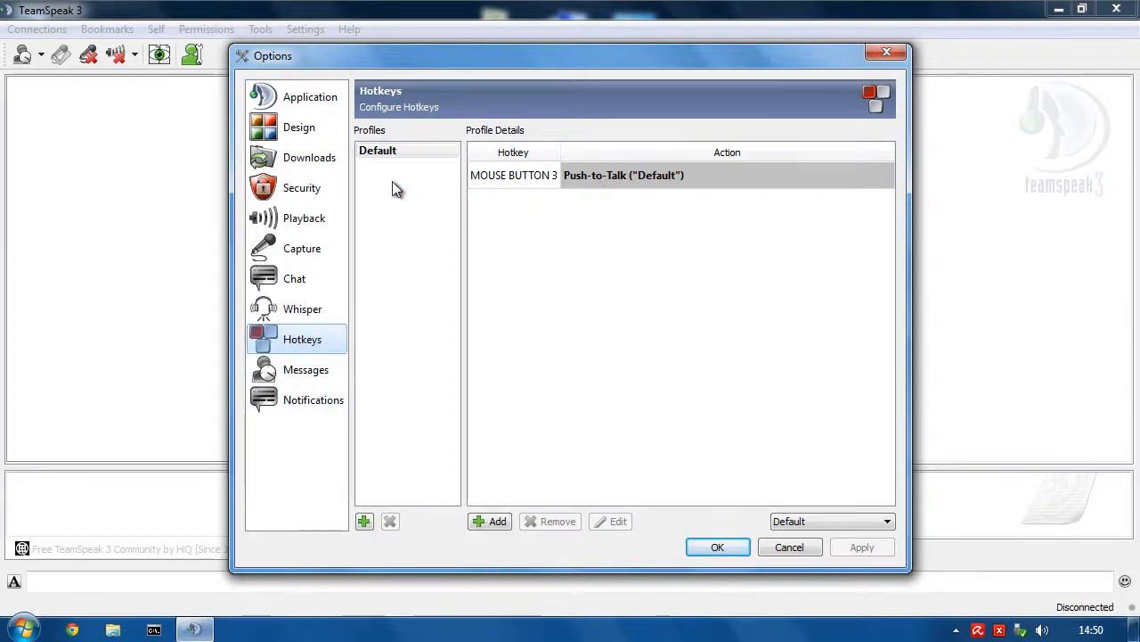
{"action": "mouse_move", "coordinate": [642, 190]}
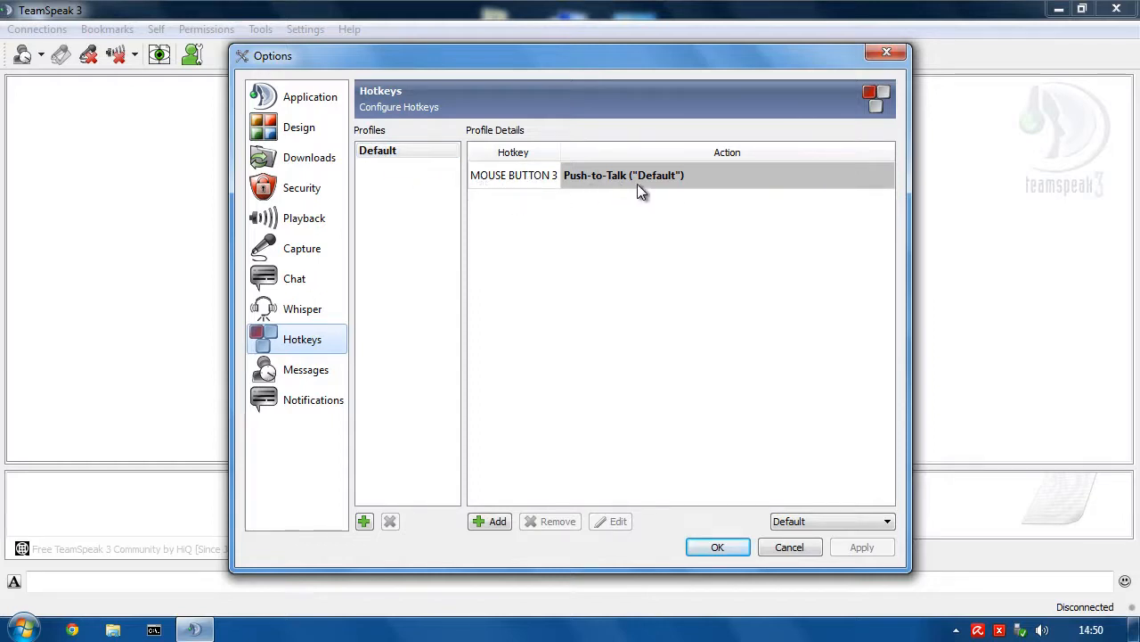
{"action": "mouse_move", "coordinate": [695, 196]}
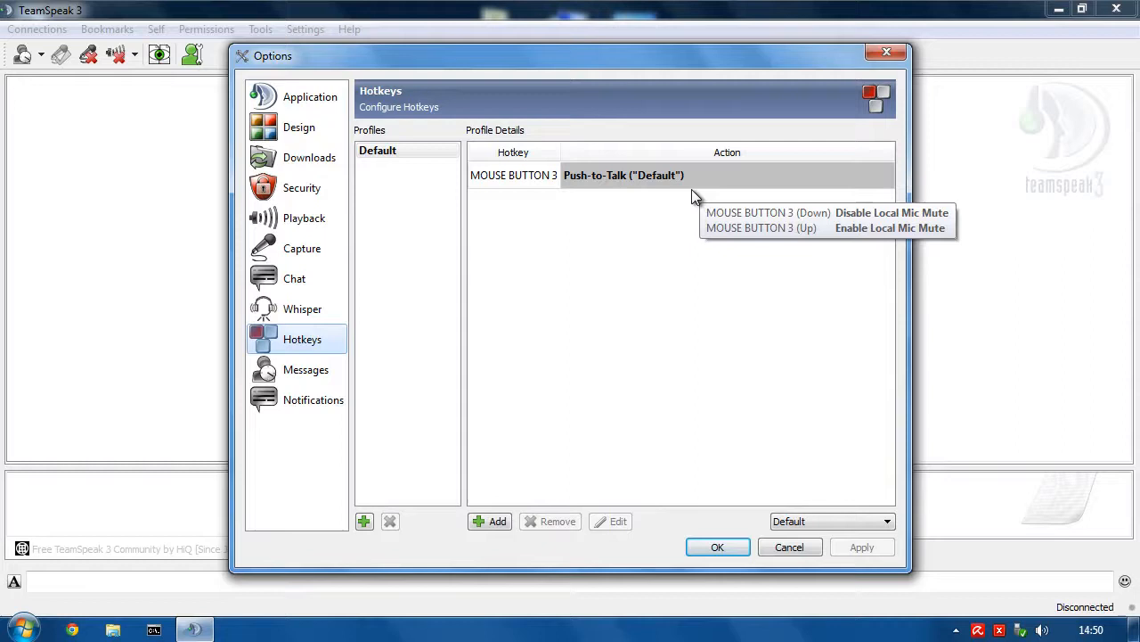
{"action": "mouse_move", "coordinate": [495, 327]}
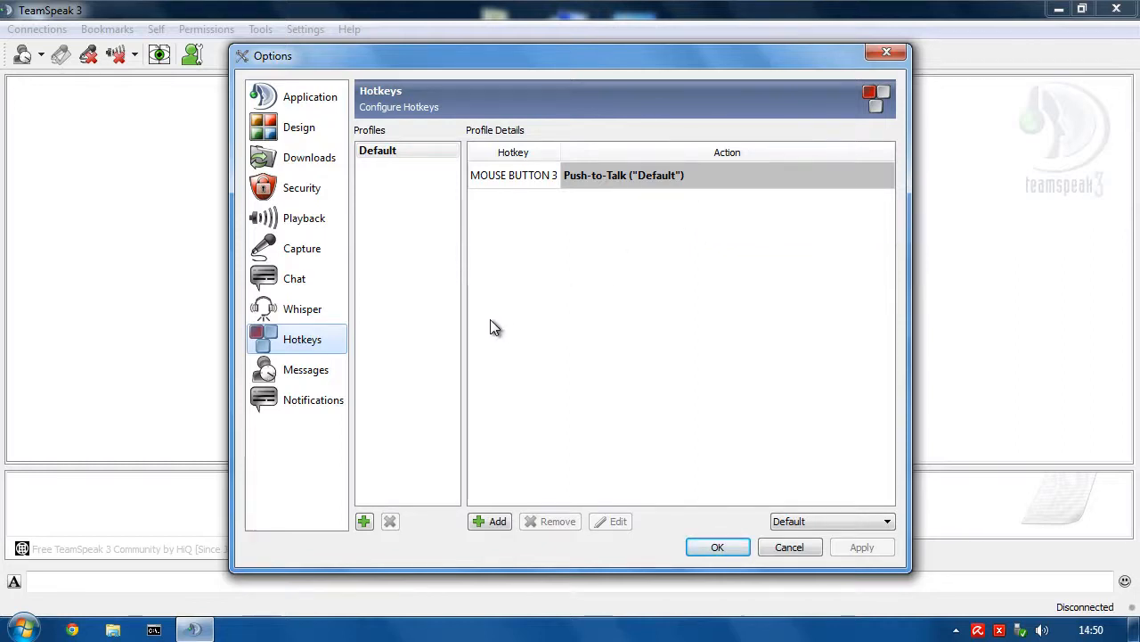
{"action": "left_click", "coordinate": [301, 248]}
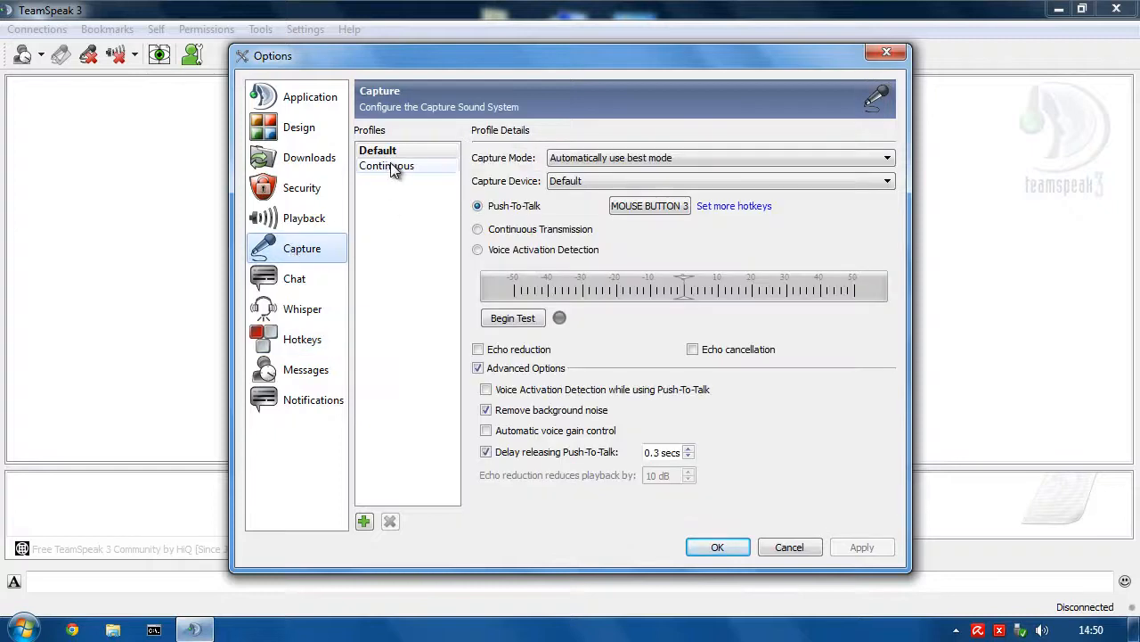
{"action": "left_click", "coordinate": [377, 149]}
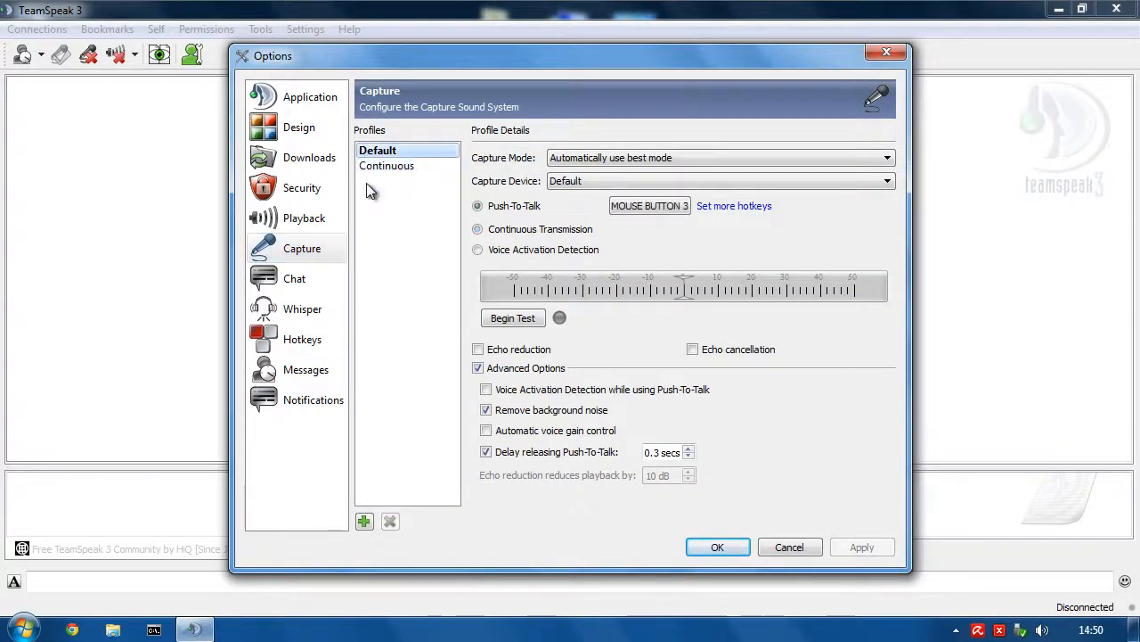
{"action": "mouse_move", "coordinate": [302, 339]}
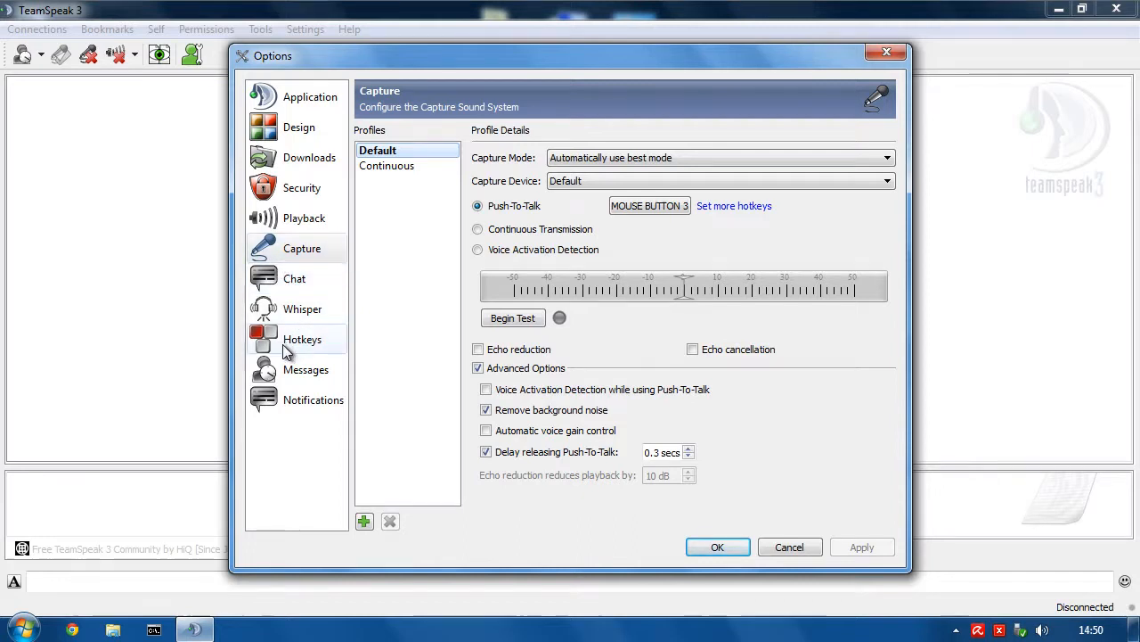
Add a Right Ctrl+F11 hotkey that activates the Default capture profile
{"action": "left_click", "coordinate": [302, 338]}
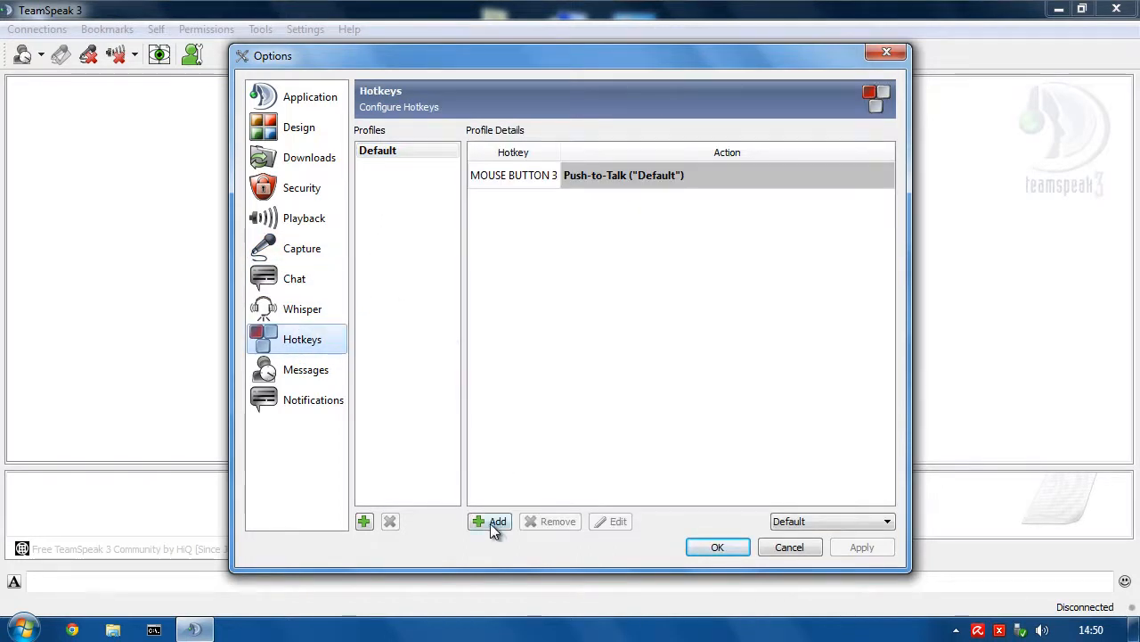
{"action": "left_click", "coordinate": [490, 521]}
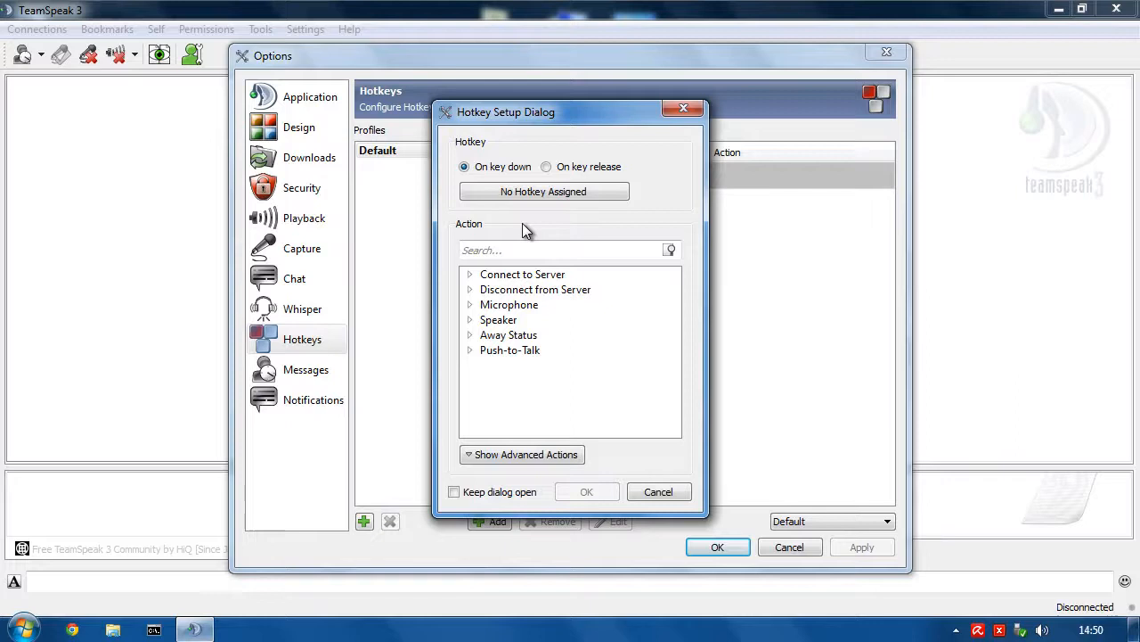
{"action": "left_click", "coordinate": [522, 455]}
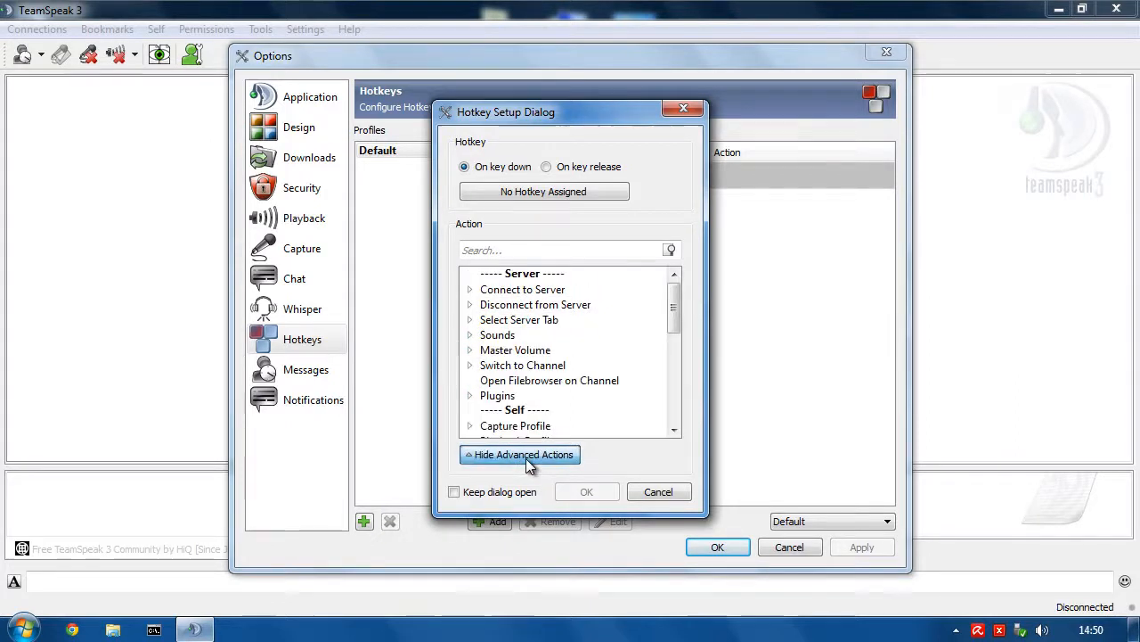
{"action": "scroll", "scroll_direction": "down", "scroll_amount": 3}
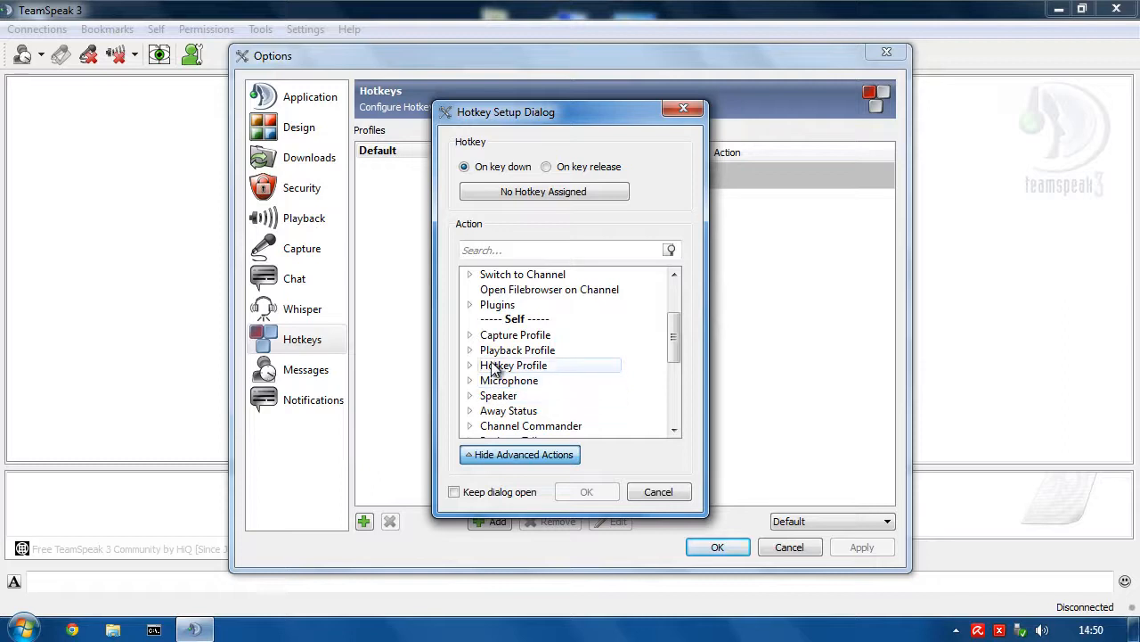
{"action": "left_click", "coordinate": [471, 334]}
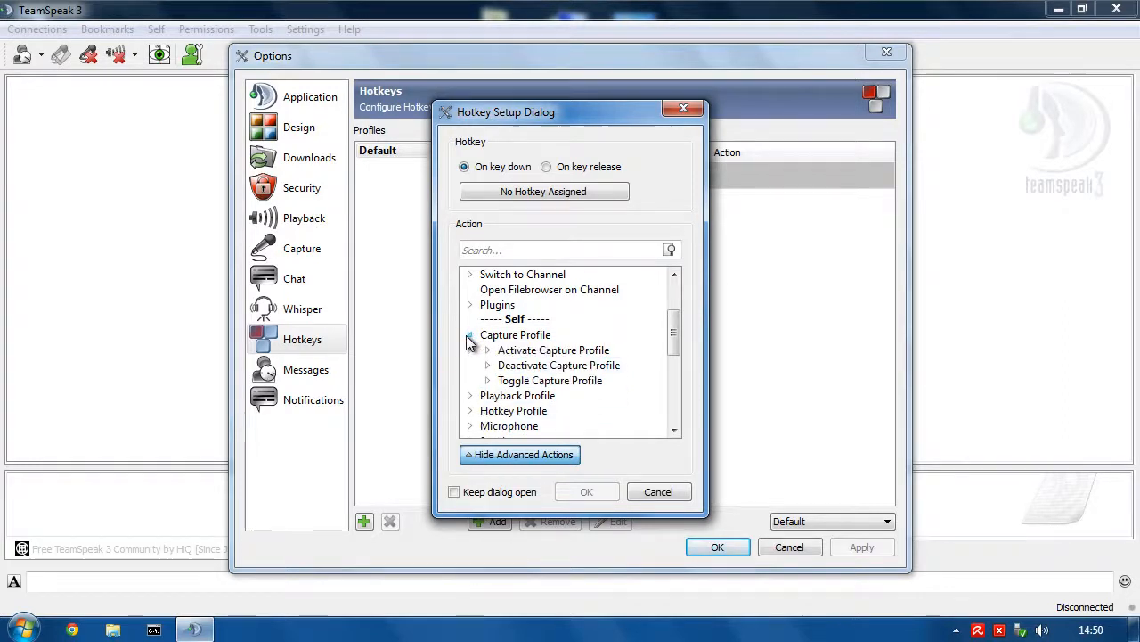
{"action": "left_click", "coordinate": [488, 350]}
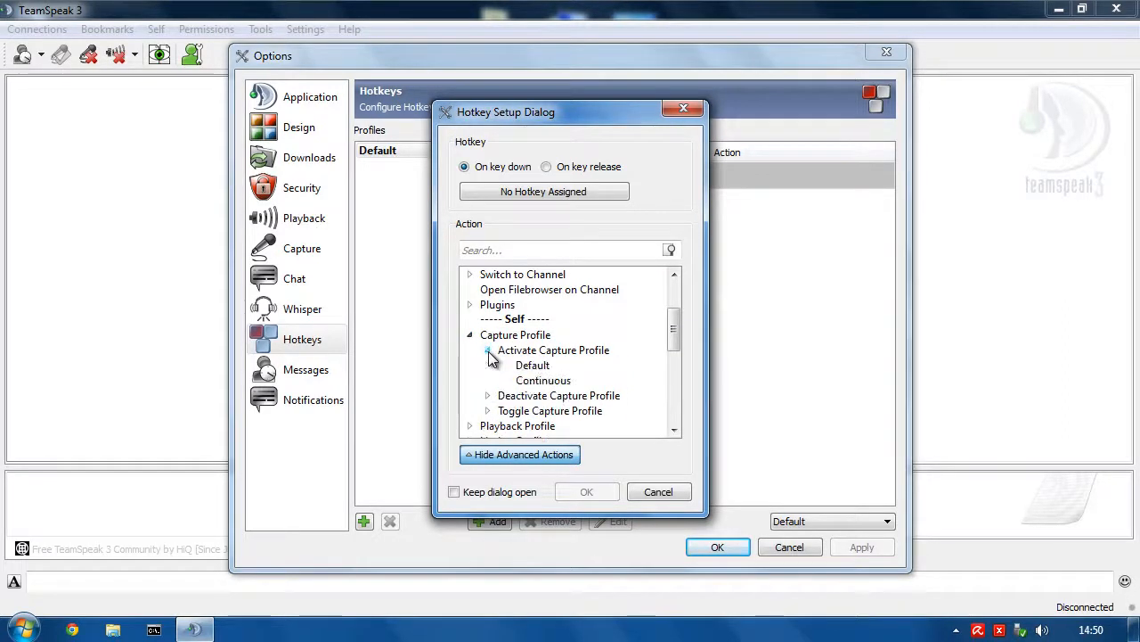
{"action": "left_click", "coordinate": [532, 365]}
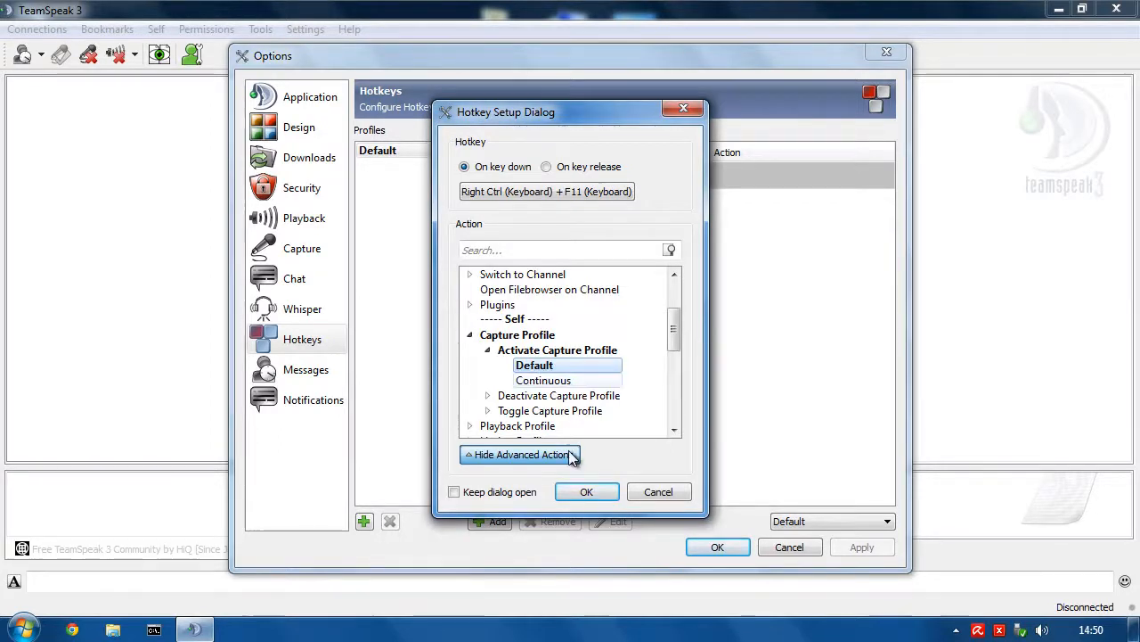
{"action": "left_click", "coordinate": [586, 491]}
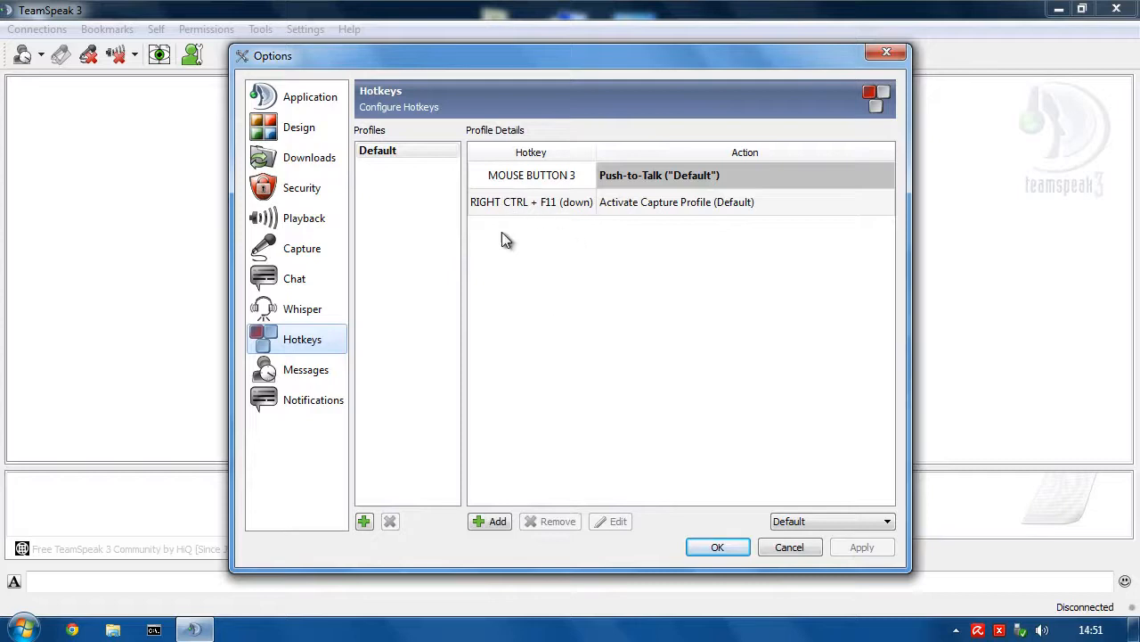
{"action": "mouse_move", "coordinate": [588, 225]}
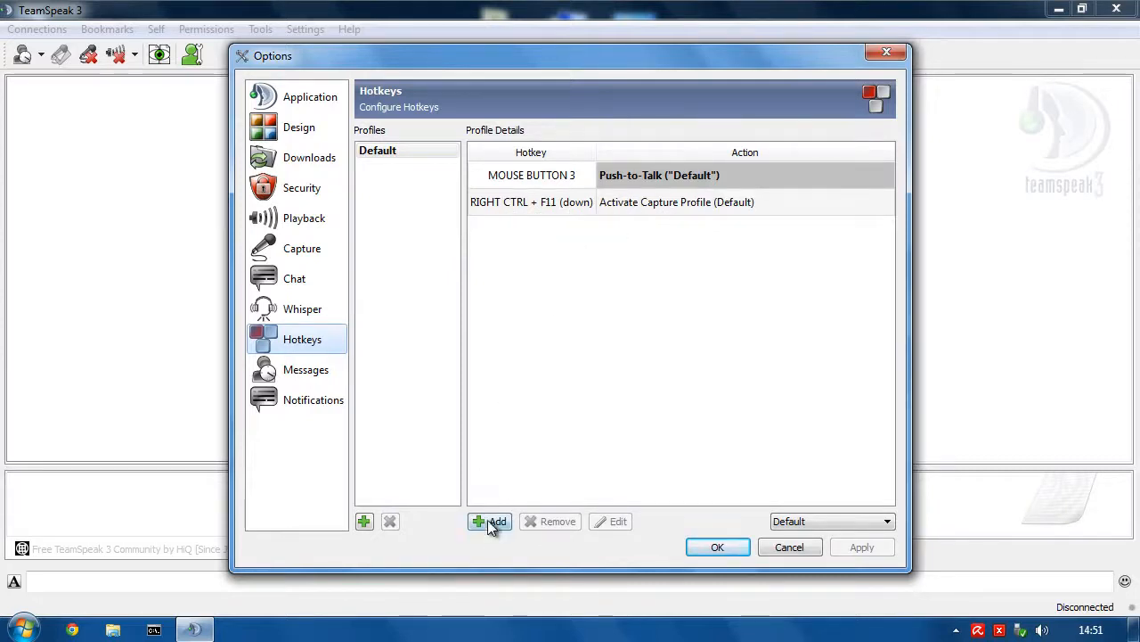
Add a Right Ctrl+F12 hotkey that activates the Continuous capture profile
{"action": "left_click", "coordinate": [489, 522]}
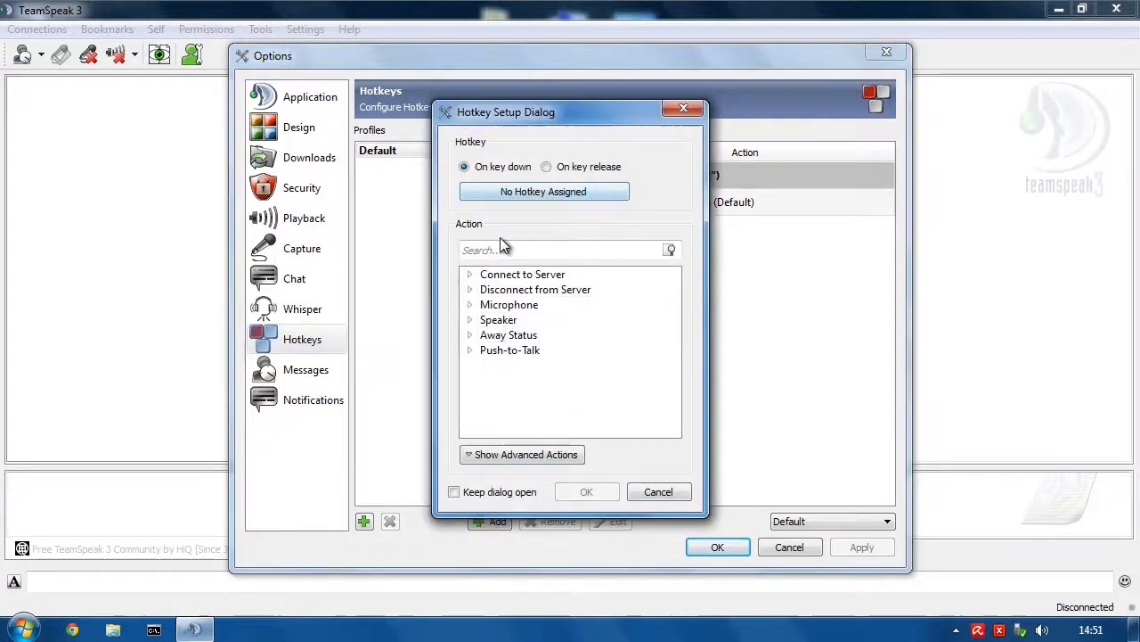
{"action": "left_click", "coordinate": [521, 454]}
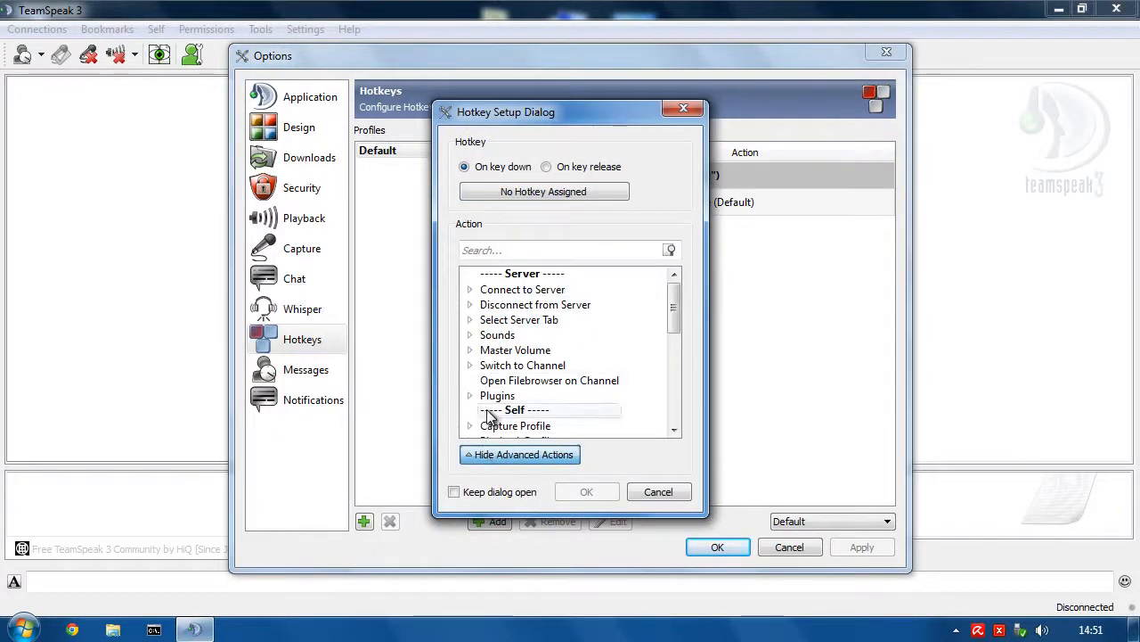
{"action": "left_click", "coordinate": [470, 425]}
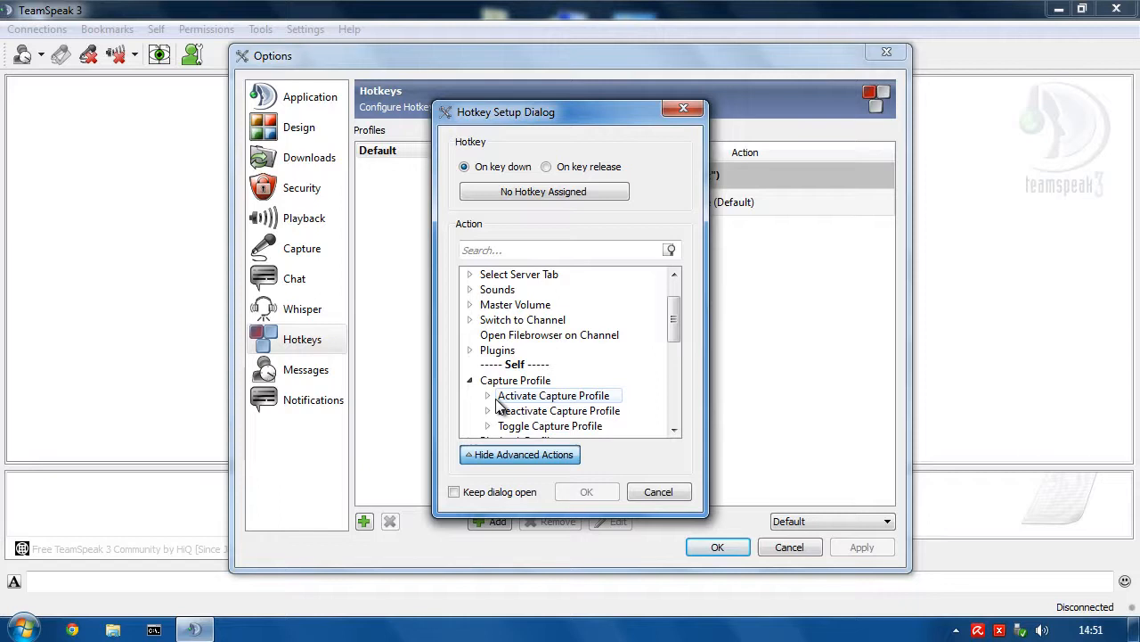
{"action": "left_click", "coordinate": [487, 395]}
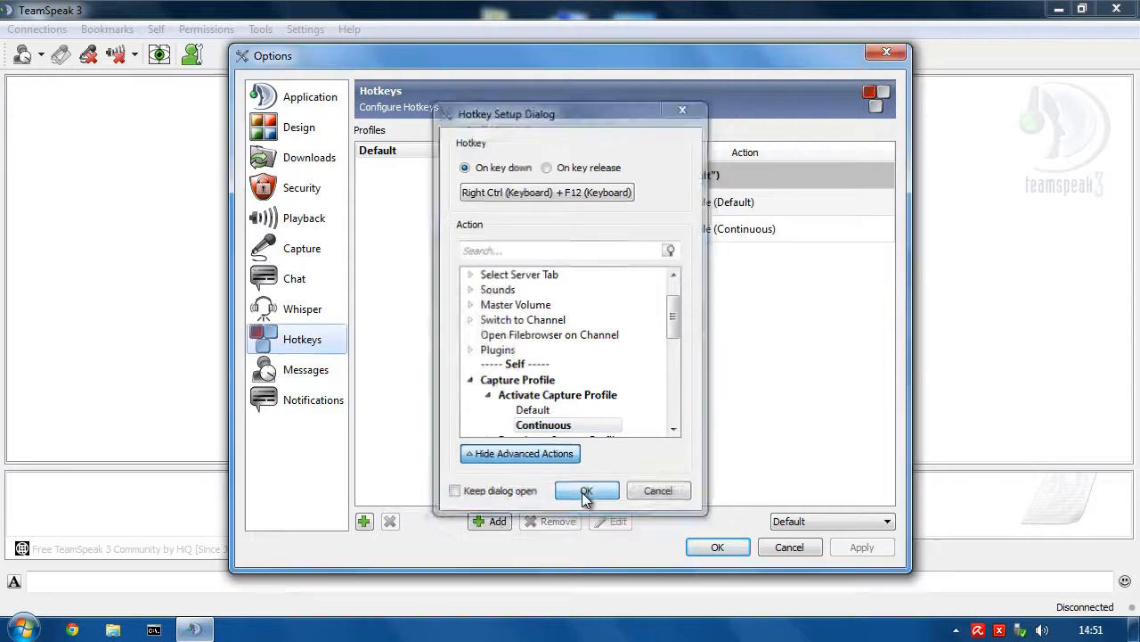
{"action": "left_click", "coordinate": [586, 490]}
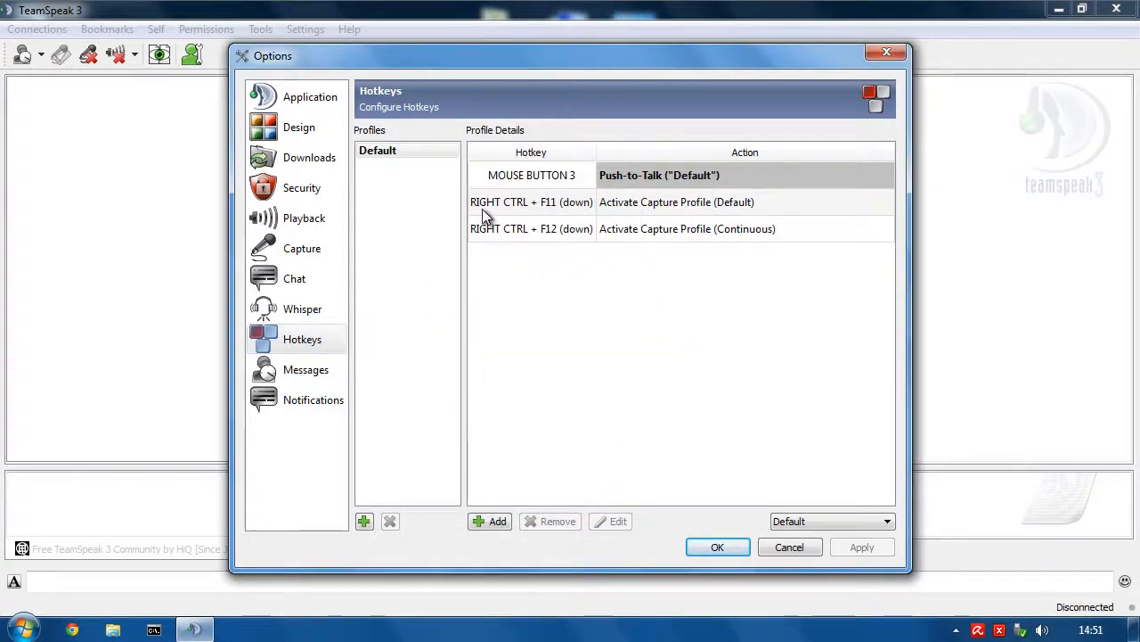
{"action": "mouse_move", "coordinate": [633, 221]}
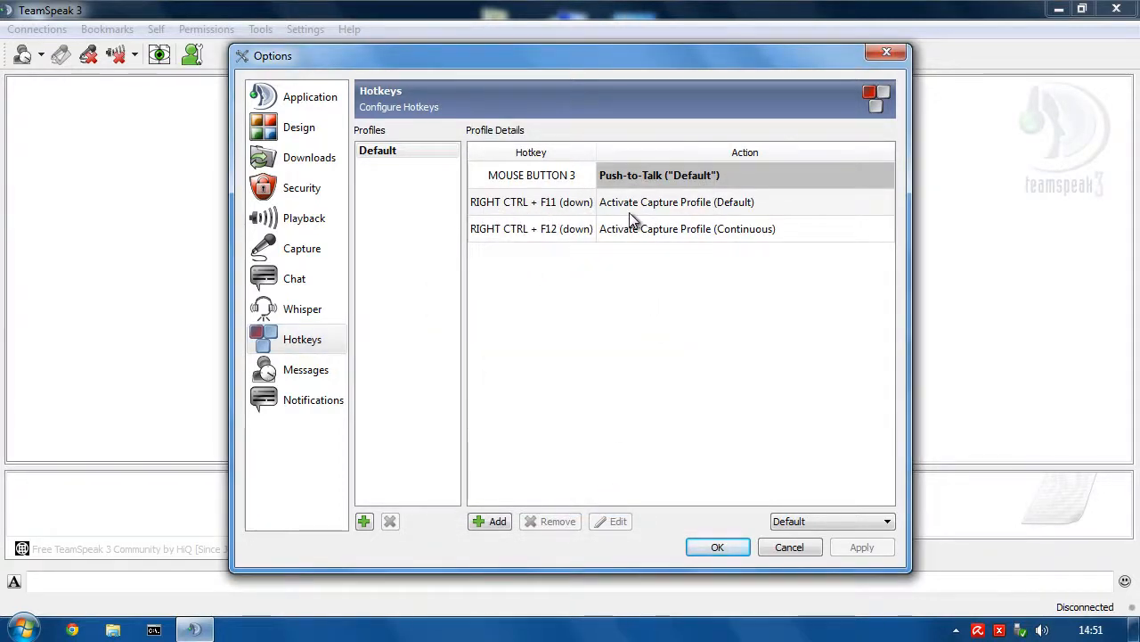
{"action": "mouse_move", "coordinate": [499, 248]}
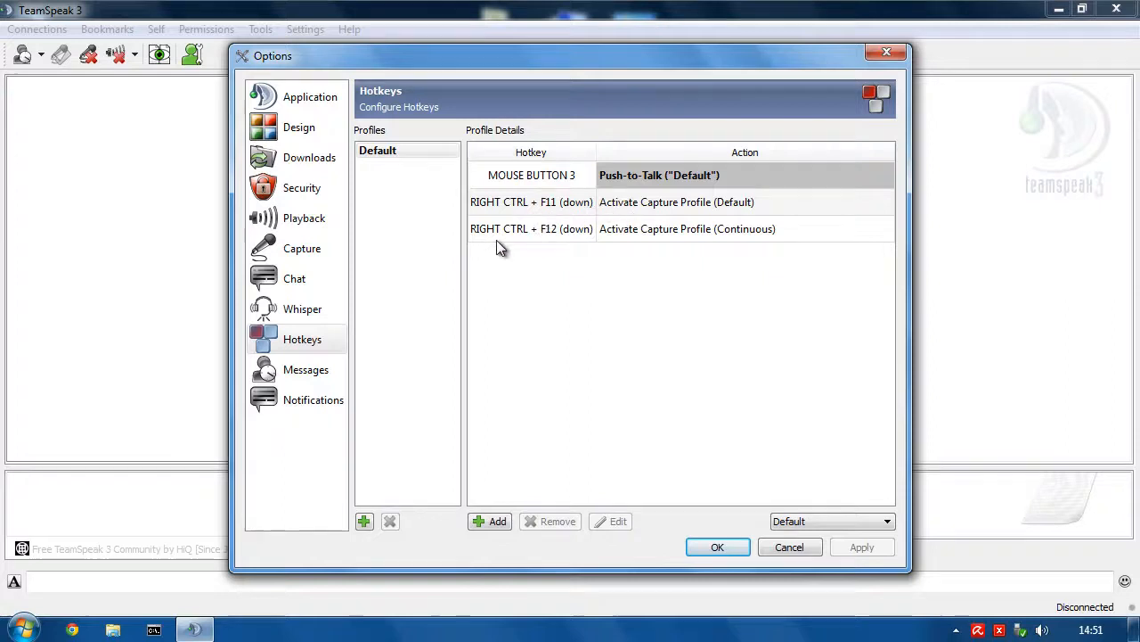
{"action": "mouse_move", "coordinate": [731, 281]}
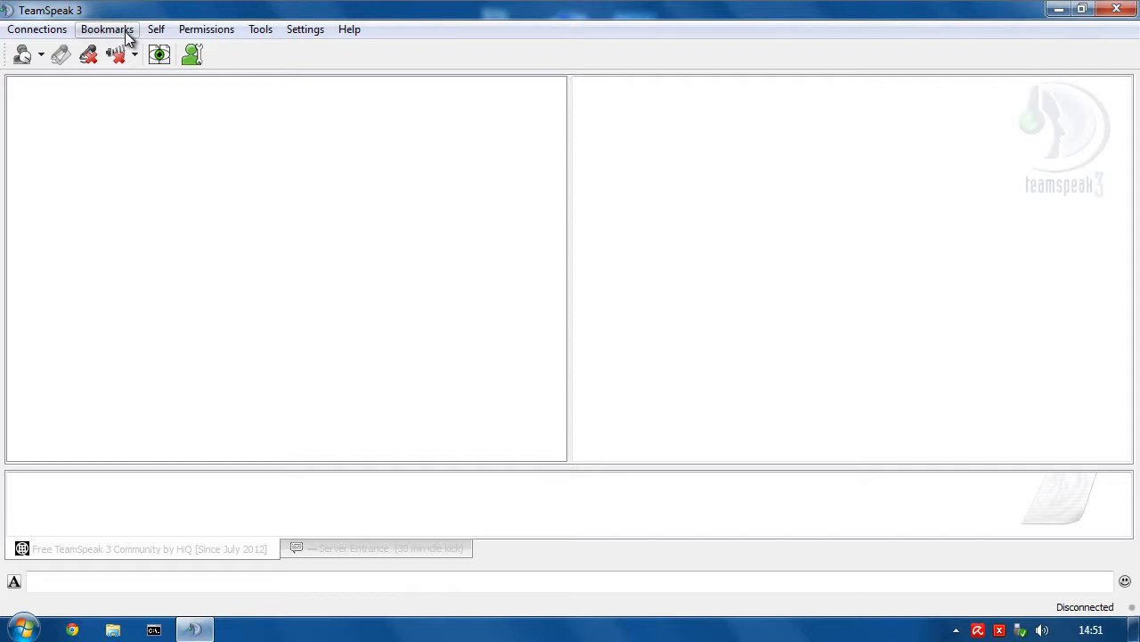
Connect to the 'Free TeamSpeak 3 Community by HiQ' bookmark, dismiss the host message, then disconnect
{"action": "left_click", "coordinate": [37, 28]}
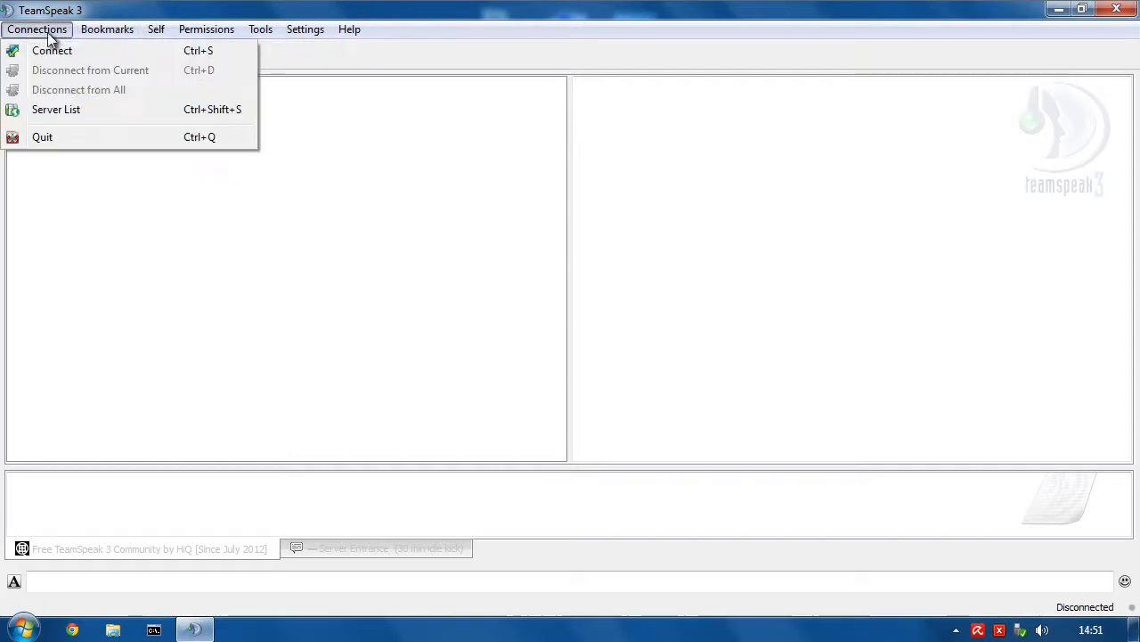
{"action": "left_click", "coordinate": [52, 50]}
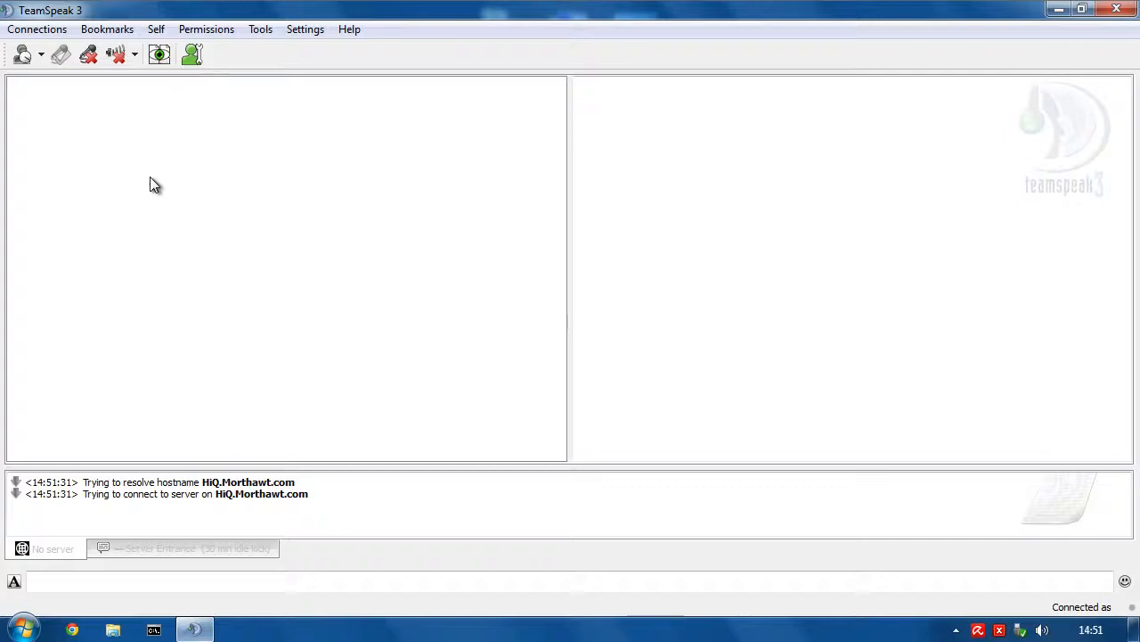
{"action": "left_click", "coordinate": [107, 28]}
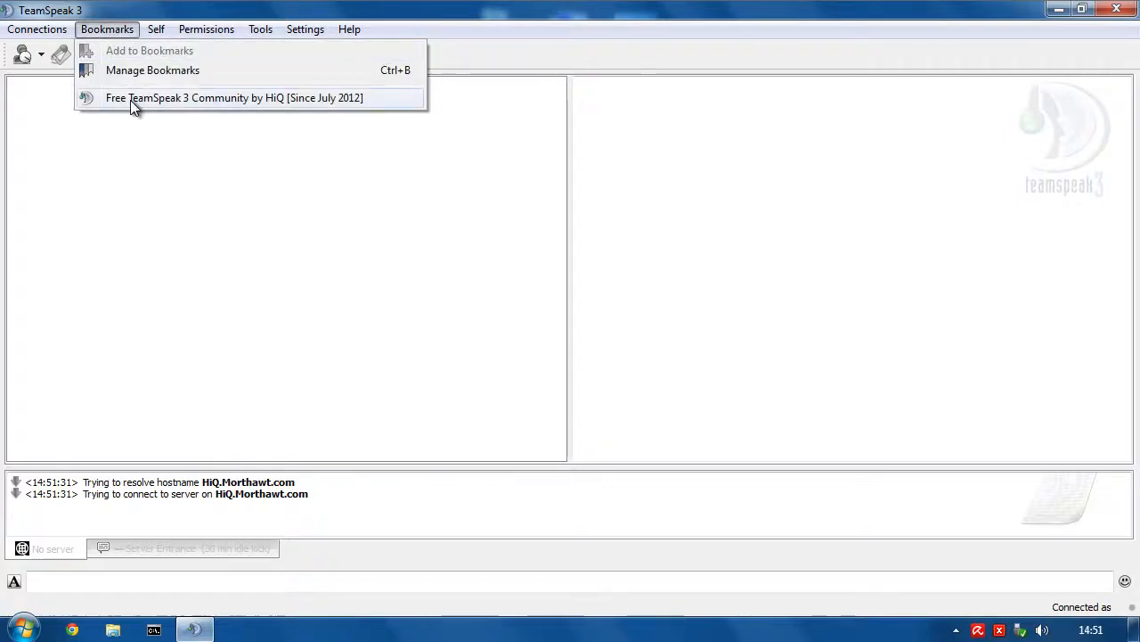
{"action": "left_click", "coordinate": [234, 97]}
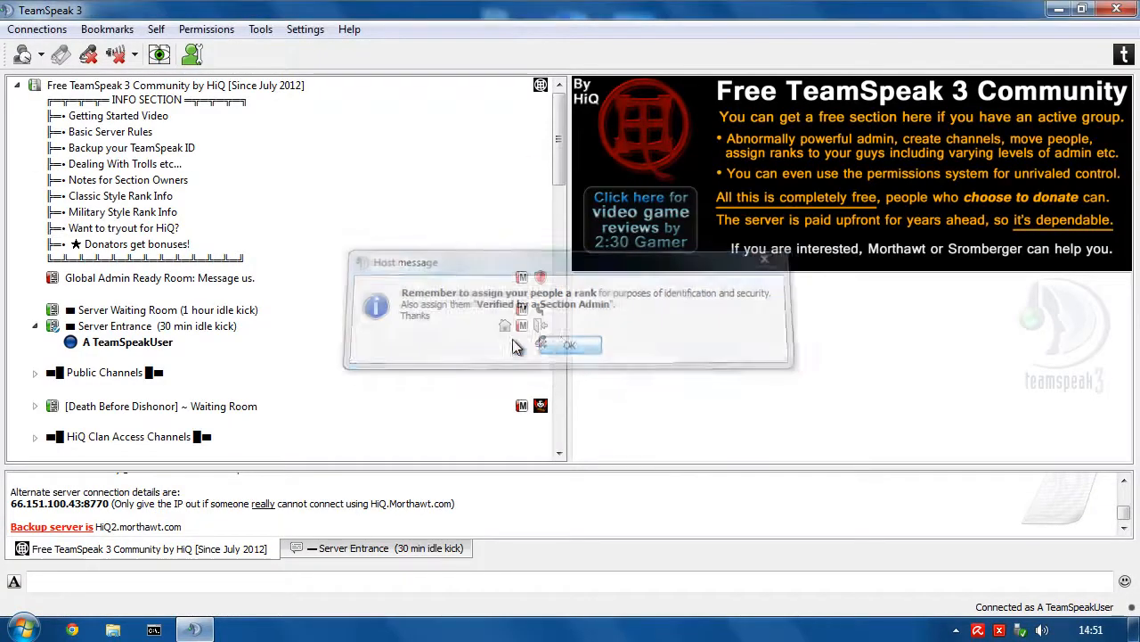
{"action": "left_click", "coordinate": [570, 345]}
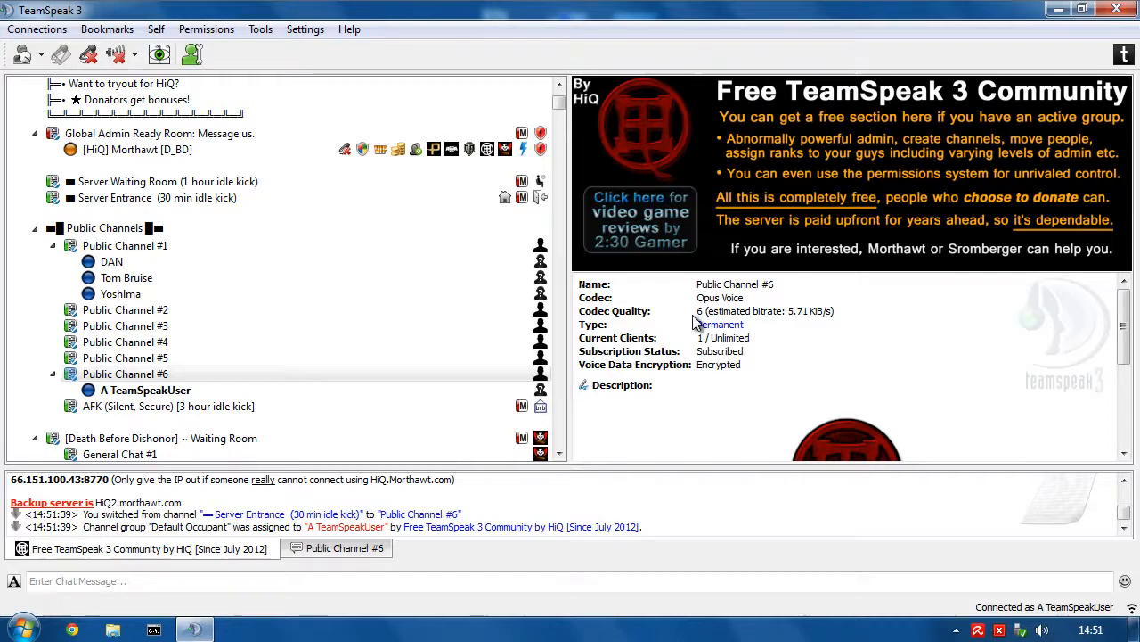
{"action": "left_click", "coordinate": [37, 29]}
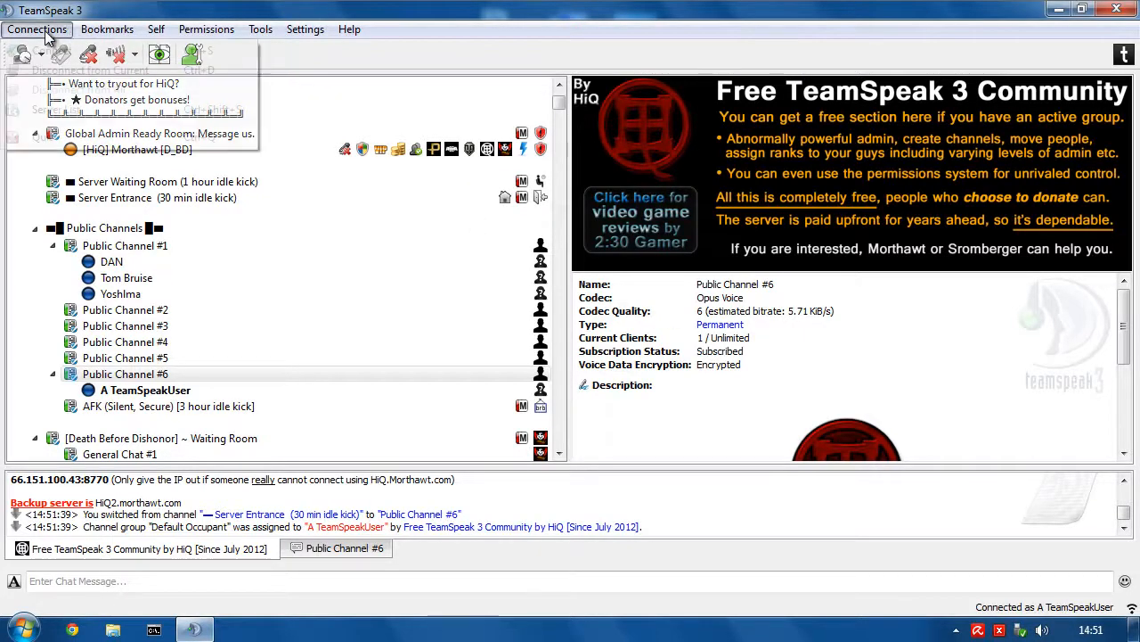
{"action": "left_click", "coordinate": [86, 71]}
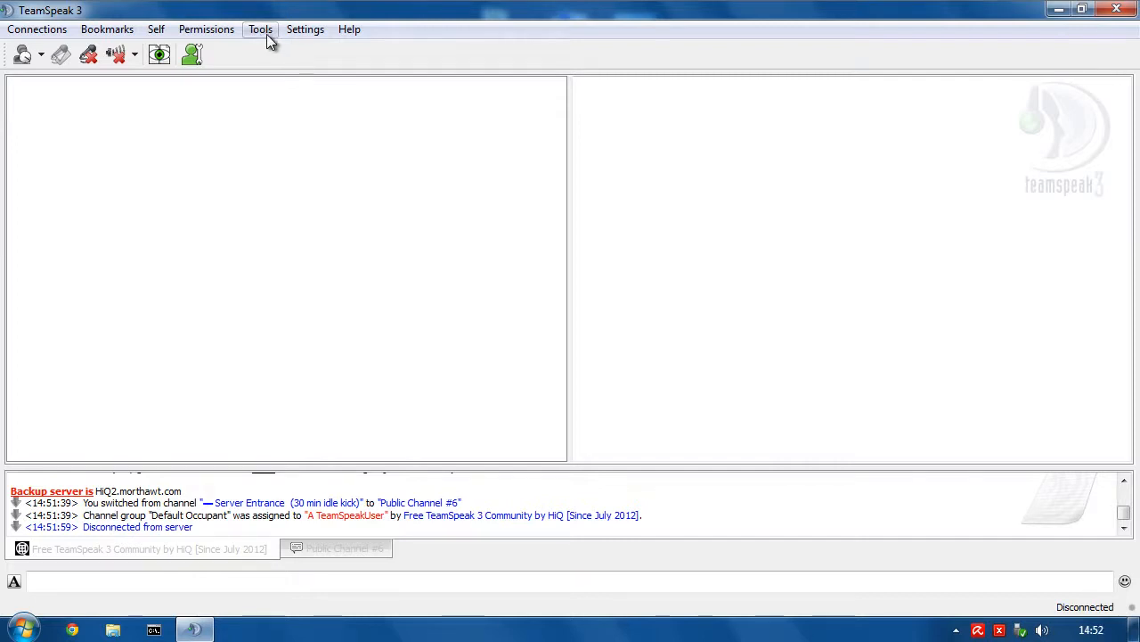
Reopen Options on the Hotkeys page listing push-to-talk and both capture-profile hotkeys
{"action": "left_click", "coordinate": [206, 28]}
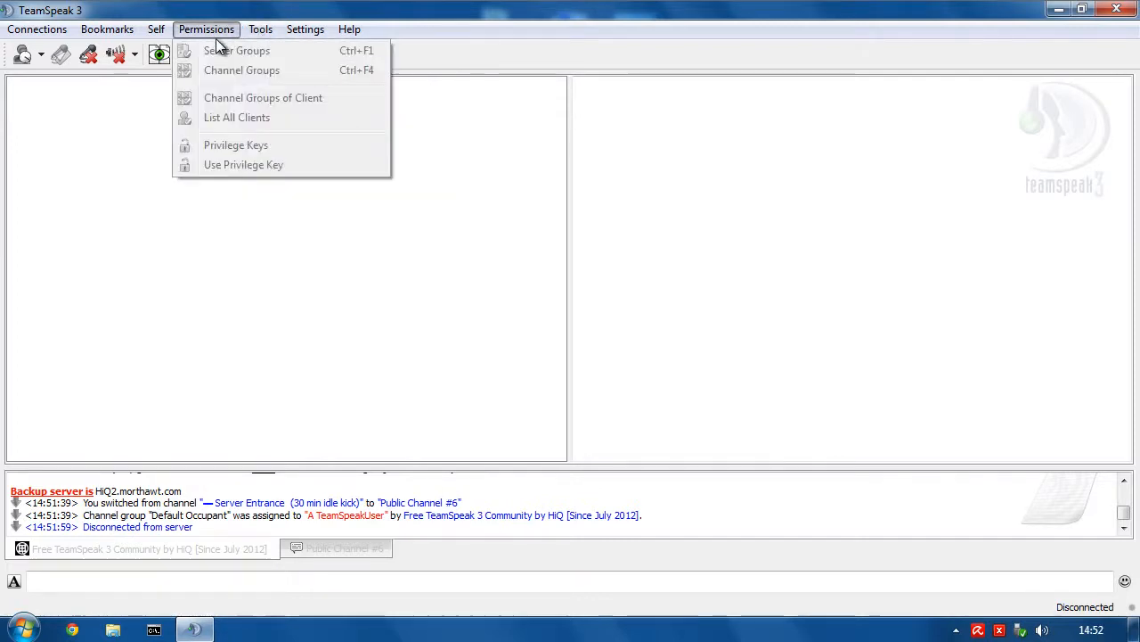
{"action": "left_click", "coordinate": [330, 138]}
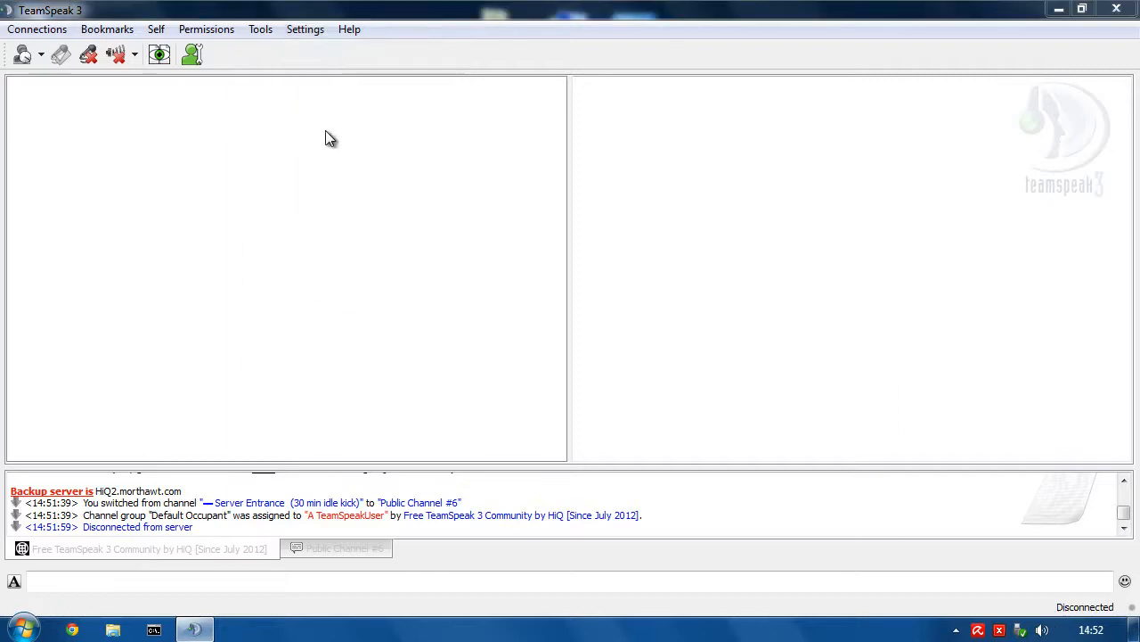
{"action": "left_click", "coordinate": [305, 28]}
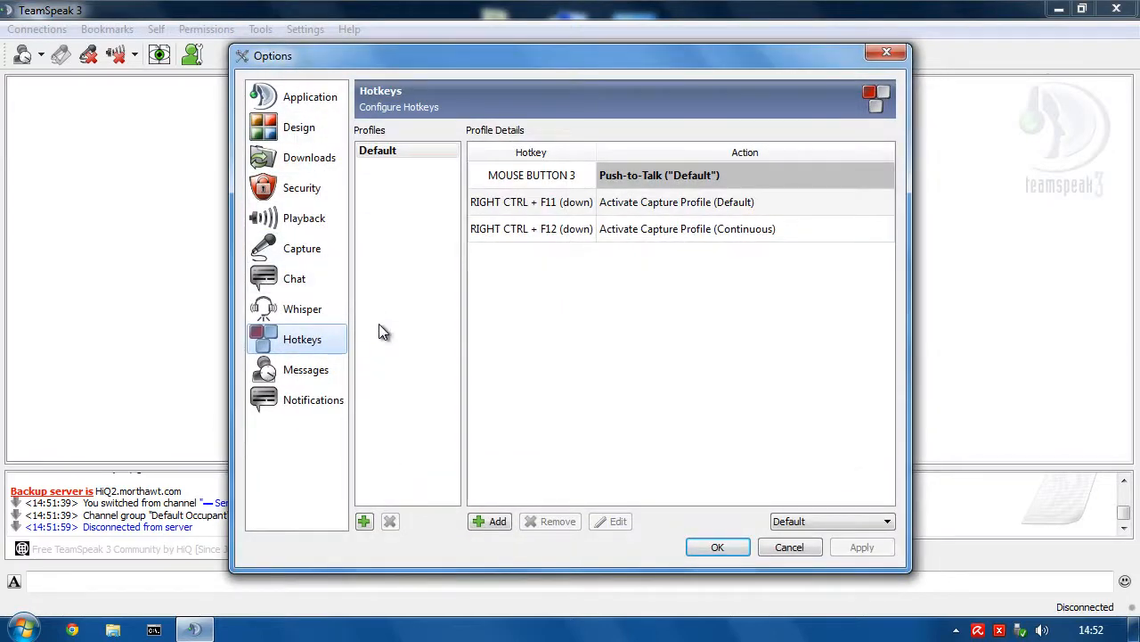
{"action": "mouse_move", "coordinate": [500, 371]}
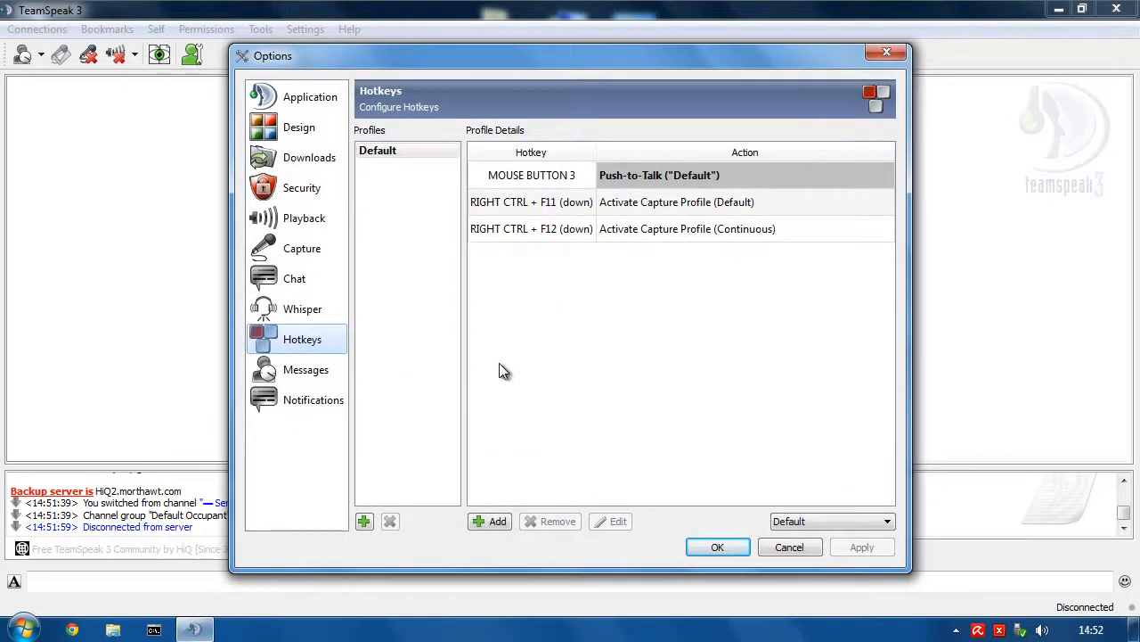
{"action": "mouse_move", "coordinate": [552, 361]}
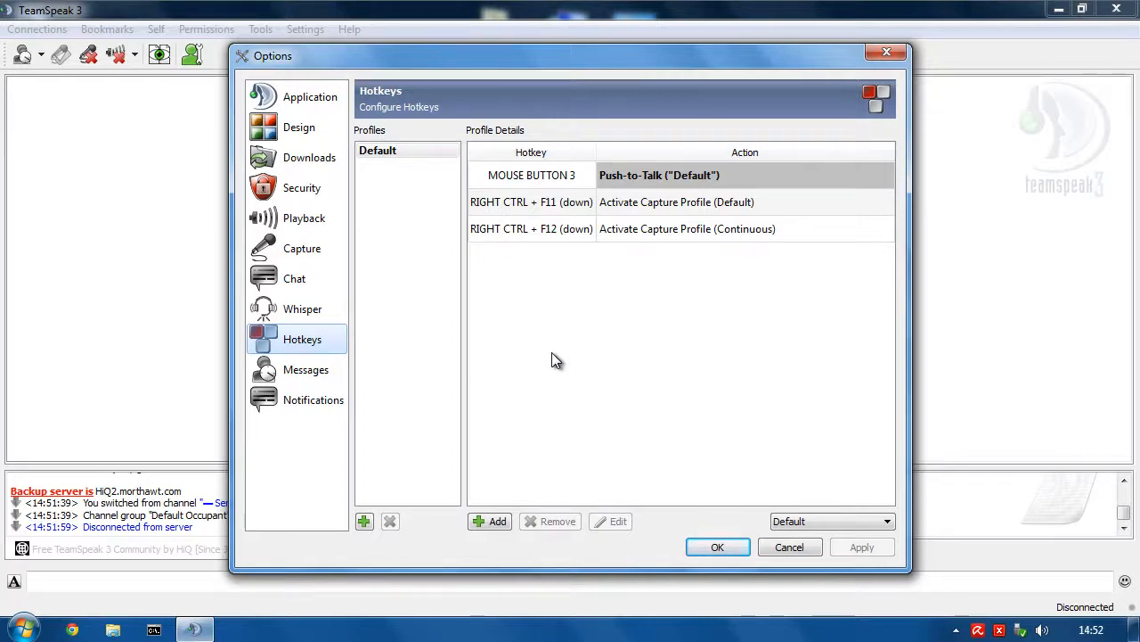
{"action": "mouse_move", "coordinate": [545, 382]}
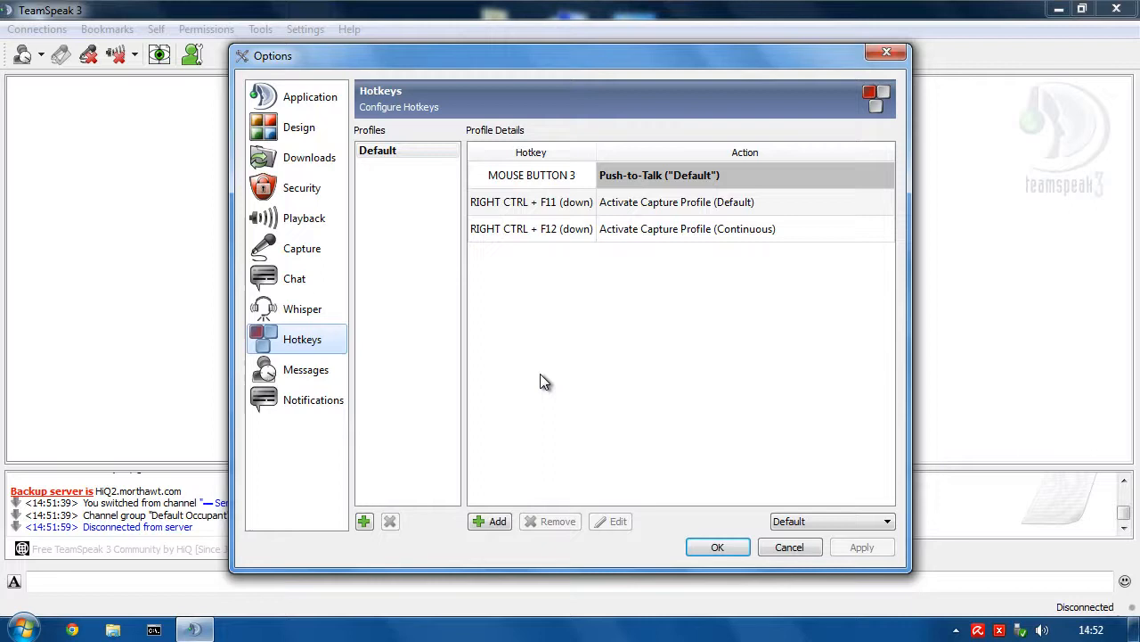
{"action": "mouse_move", "coordinate": [534, 381]}
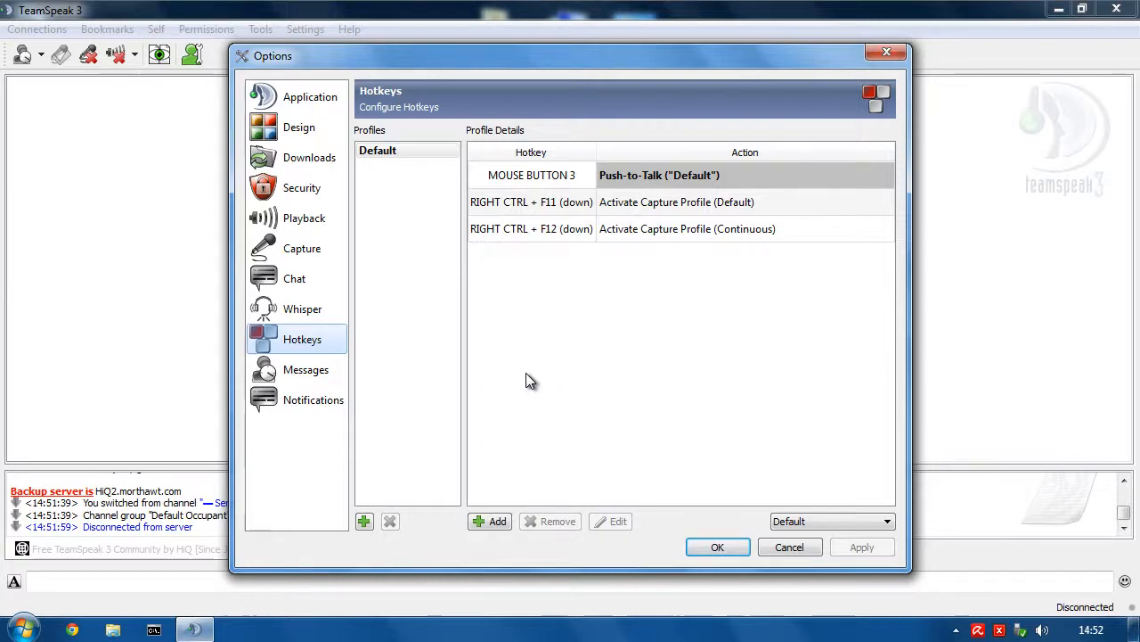
{"action": "mouse_move", "coordinate": [521, 387]}
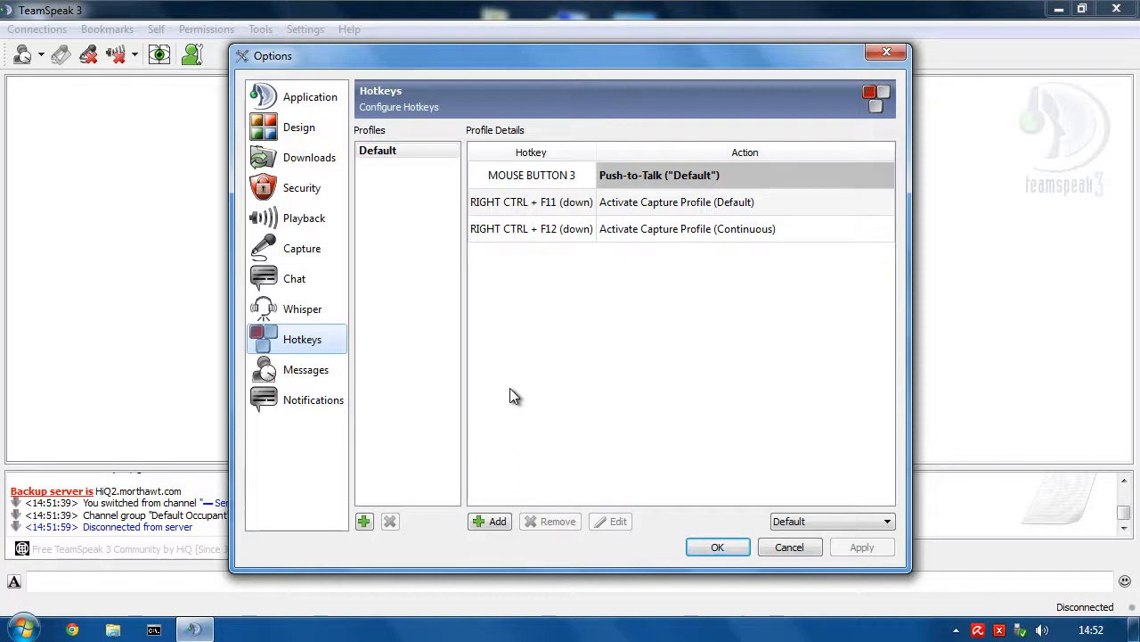
{"action": "mouse_move", "coordinate": [536, 400]}
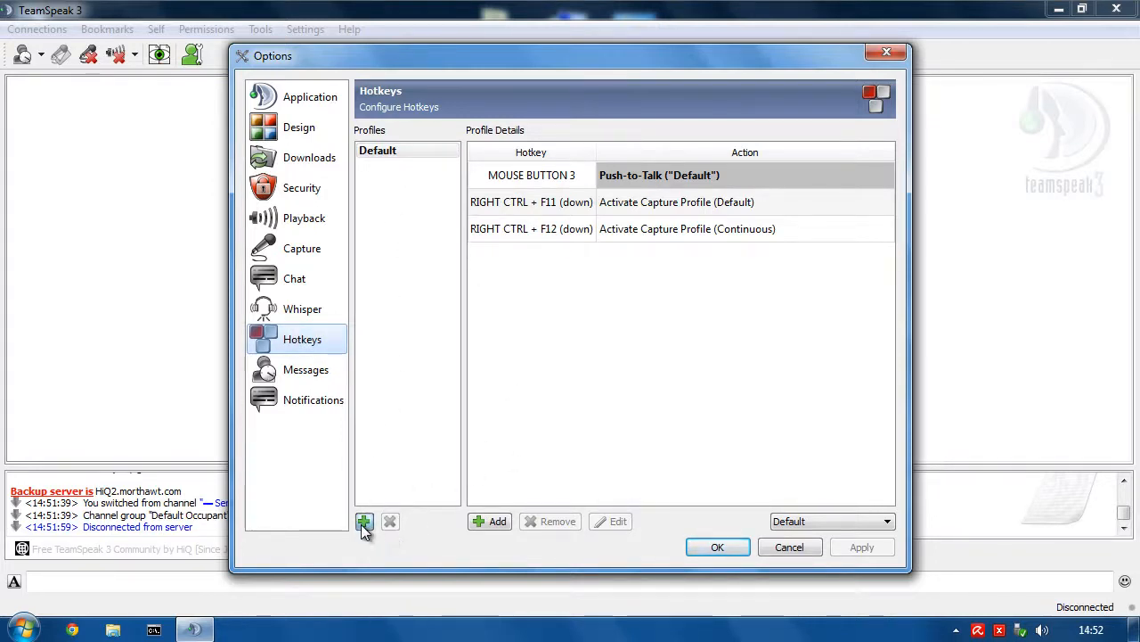
Create hotkey profile 'Continuous' as a copy of Default
{"action": "left_click", "coordinate": [363, 521]}
{"action": "type", "text": "Continuous"}
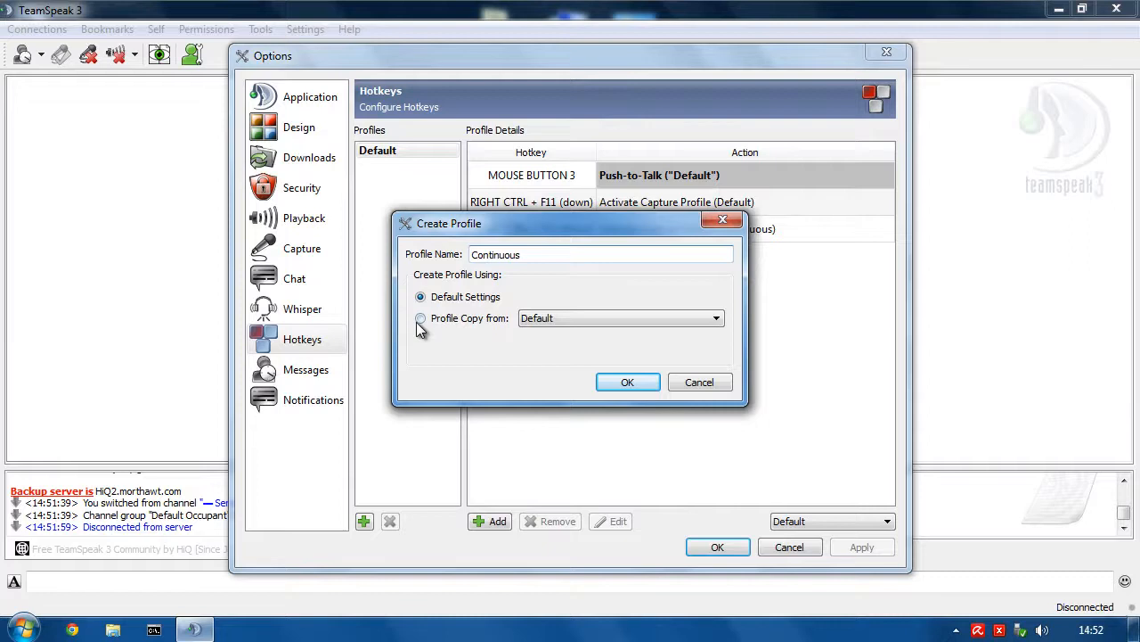
{"action": "left_click", "coordinate": [628, 381]}
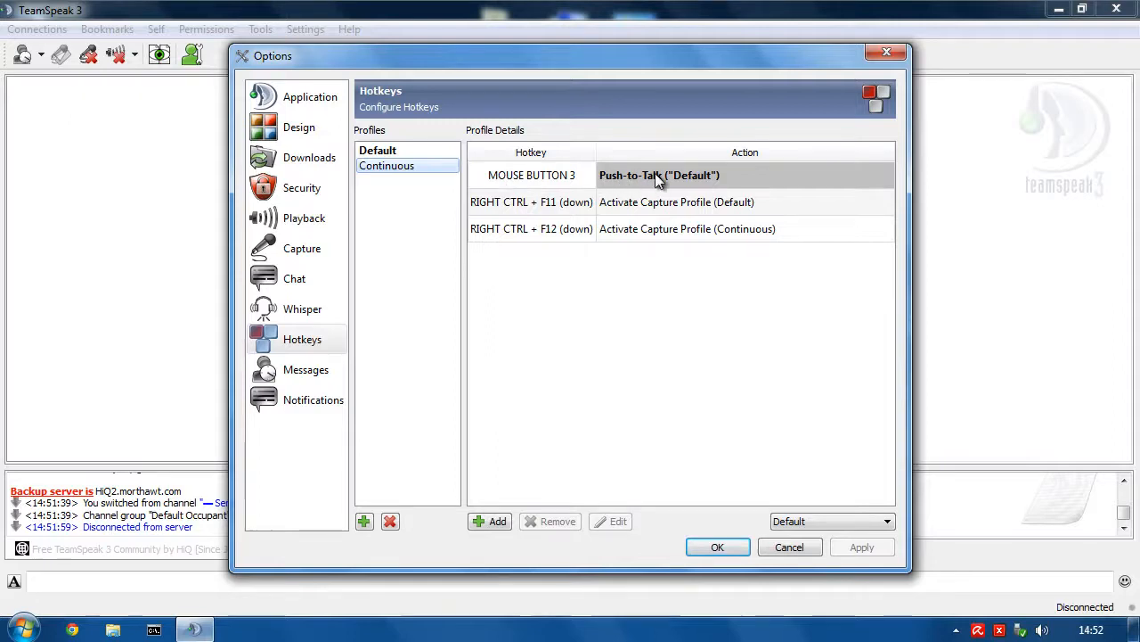
Remap the MOUSE BUTTON 3 hotkey to Toggle Microphone Mute
{"action": "double_click", "coordinate": [659, 175]}
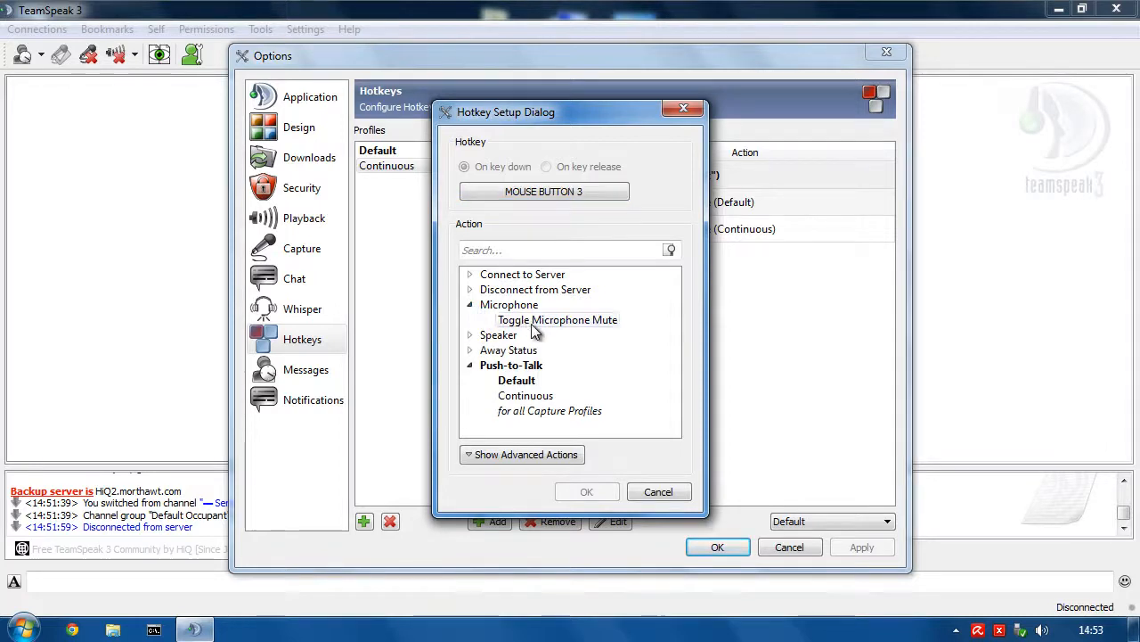
{"action": "left_click", "coordinate": [587, 491]}
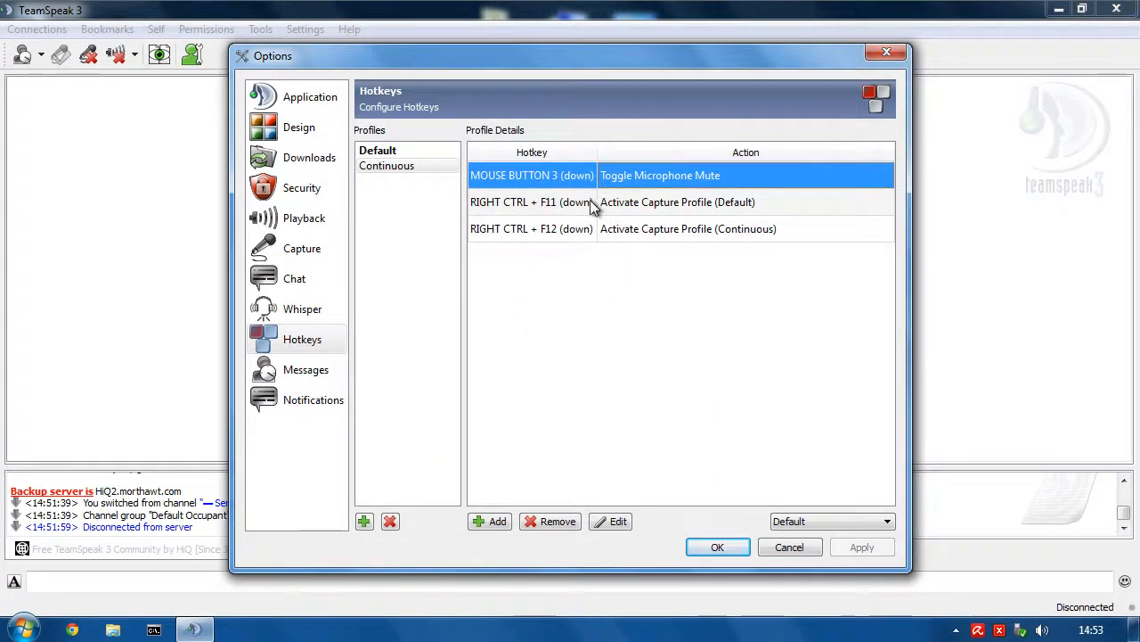
{"action": "mouse_move", "coordinate": [537, 230]}
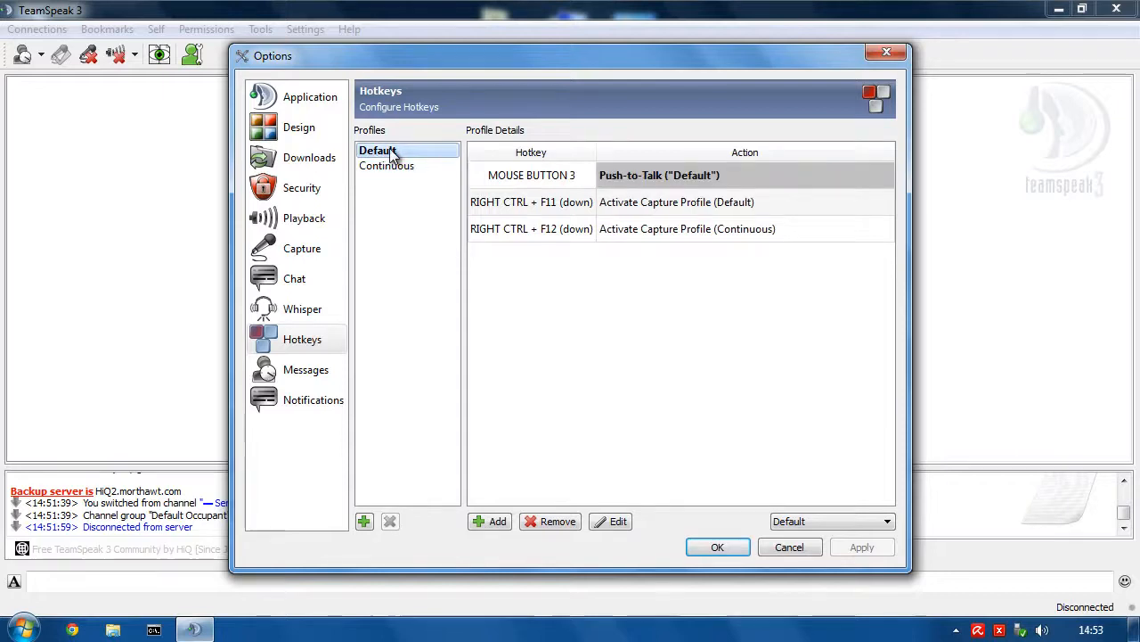
{"action": "mouse_move", "coordinate": [382, 167]}
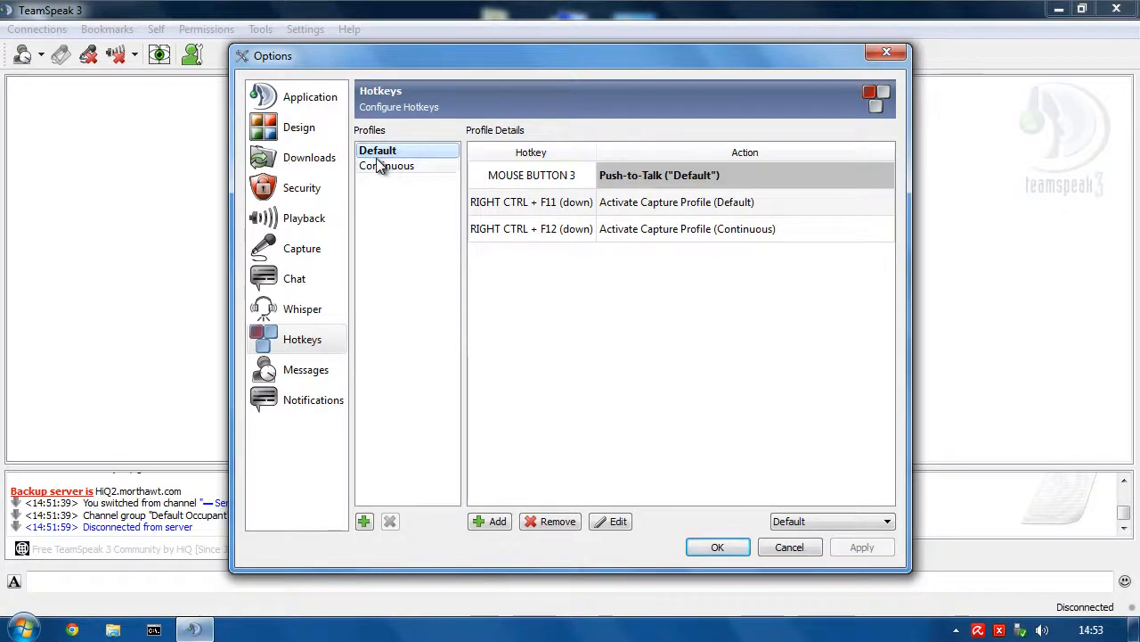
Add a Right Ctrl+F12 hotkey to Default that activates the Continuous hotkey profile
{"action": "left_click", "coordinate": [387, 166]}
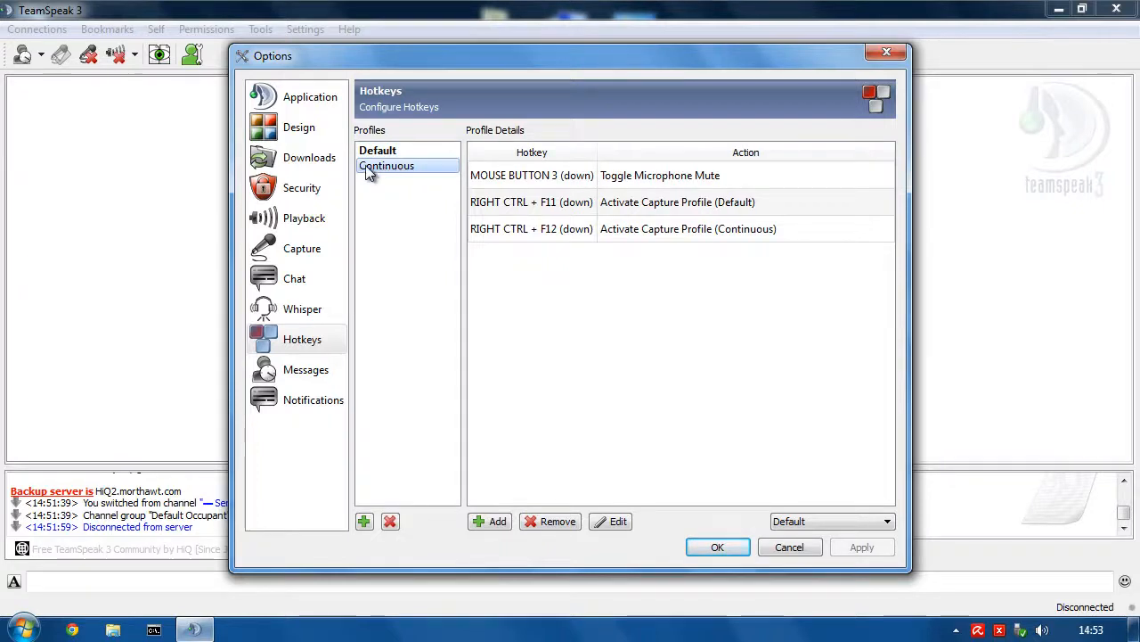
{"action": "left_click", "coordinate": [378, 150]}
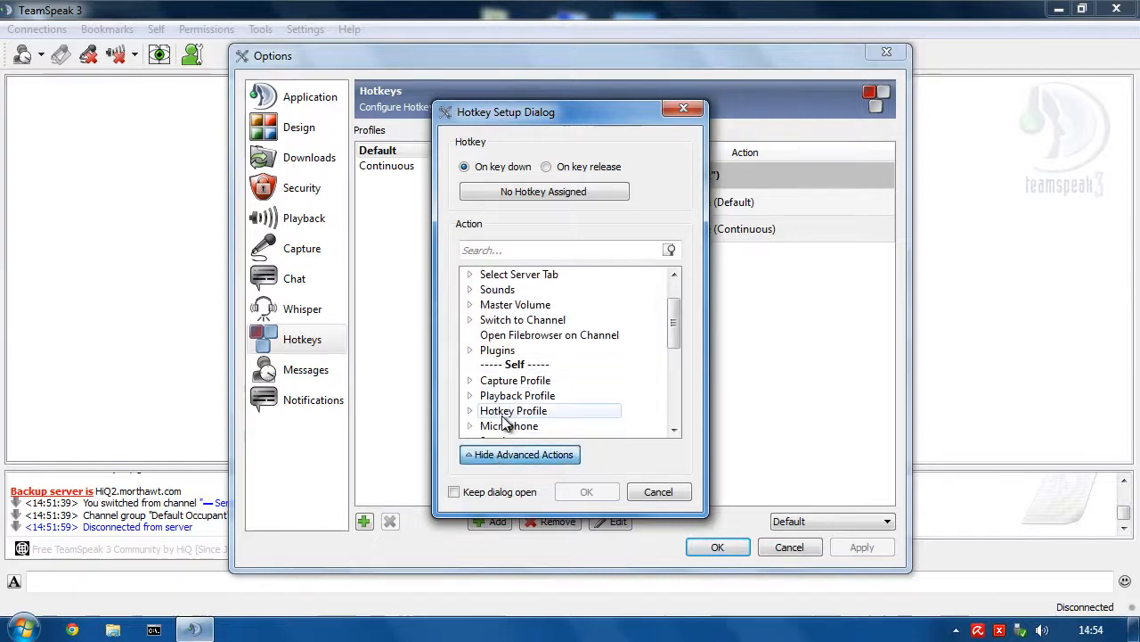
{"action": "left_click", "coordinate": [470, 410]}
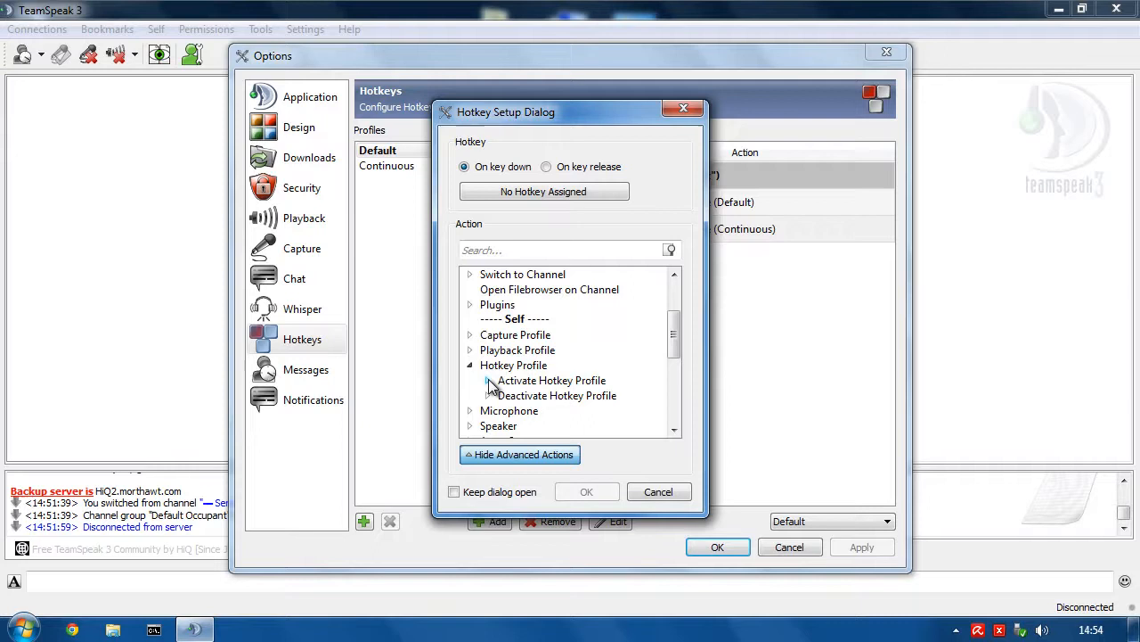
{"action": "left_click", "coordinate": [470, 380]}
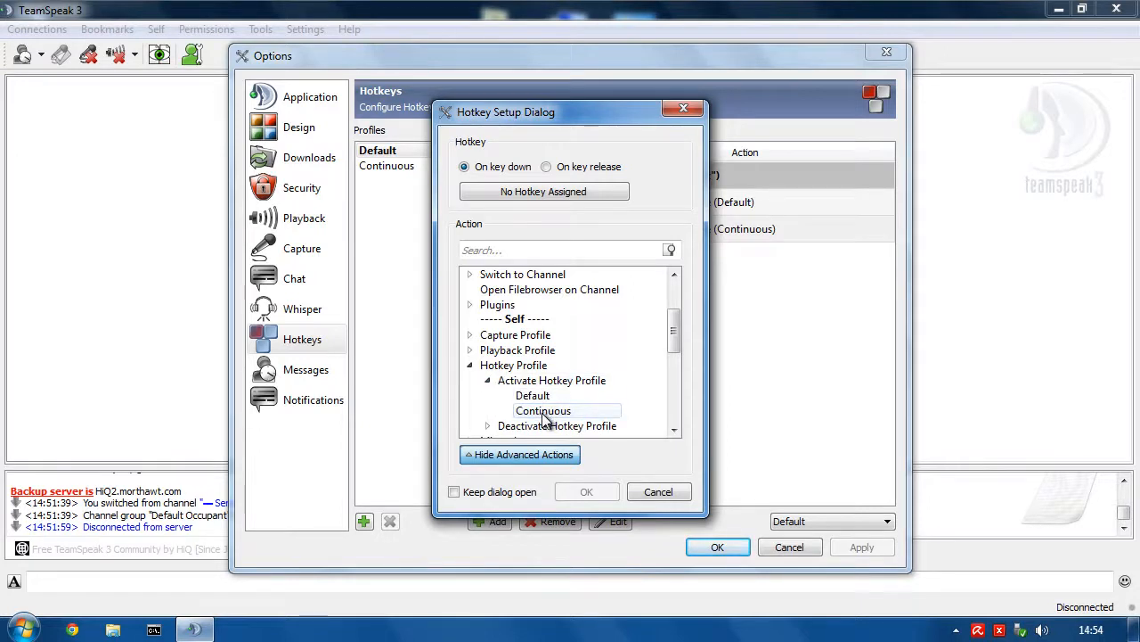
{"action": "left_click", "coordinate": [586, 491]}
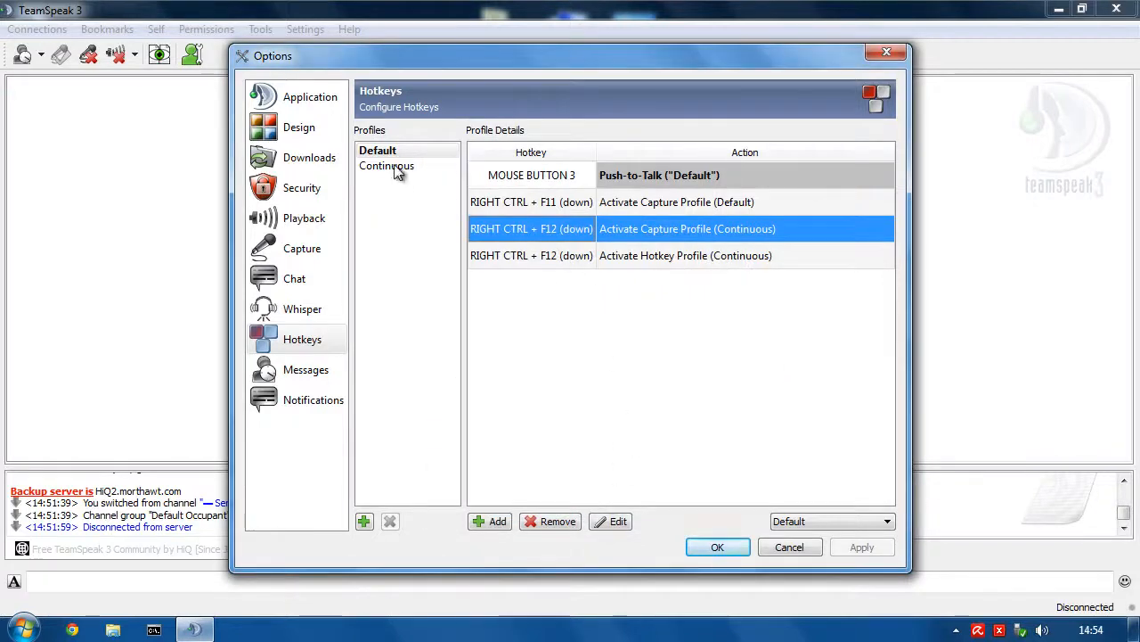
{"action": "left_click", "coordinate": [377, 150]}
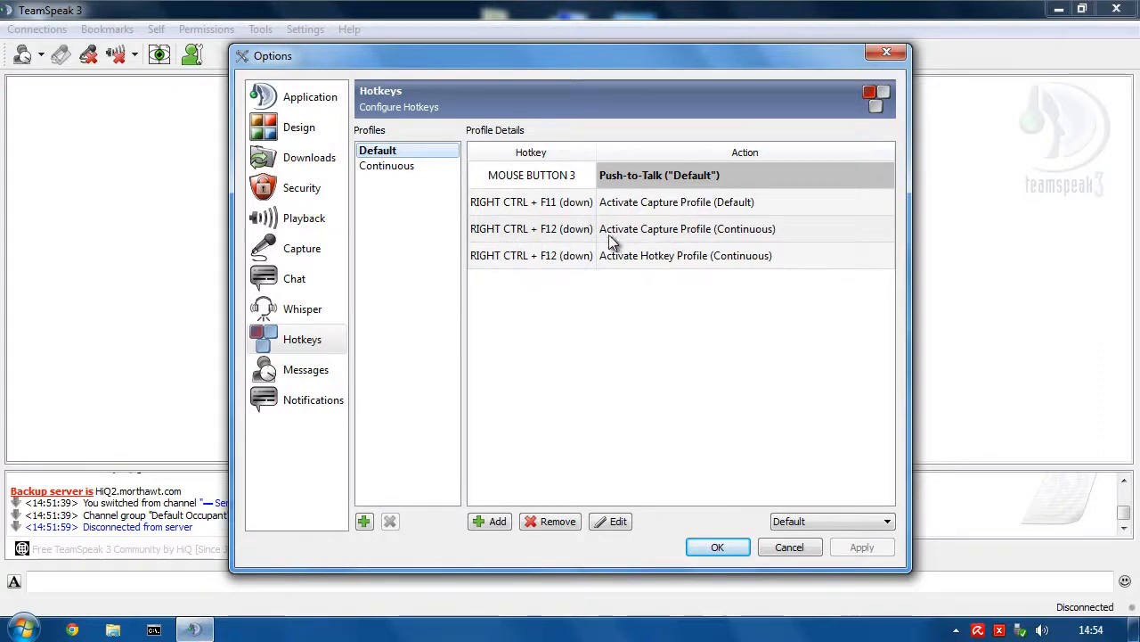
{"action": "mouse_move", "coordinate": [690, 245]}
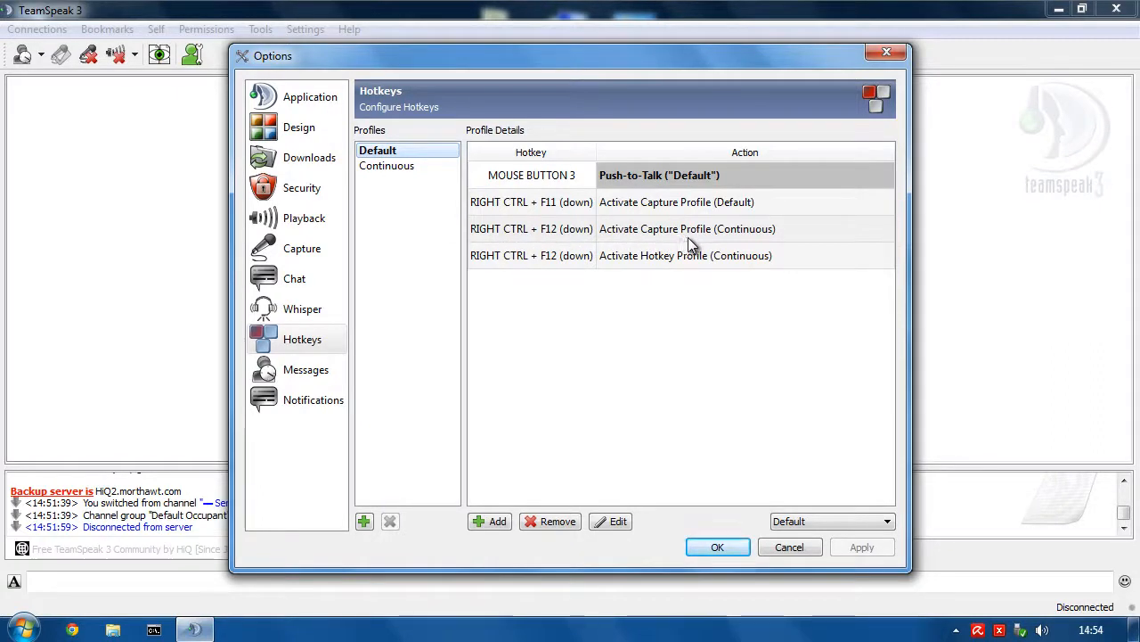
{"action": "mouse_move", "coordinate": [751, 246]}
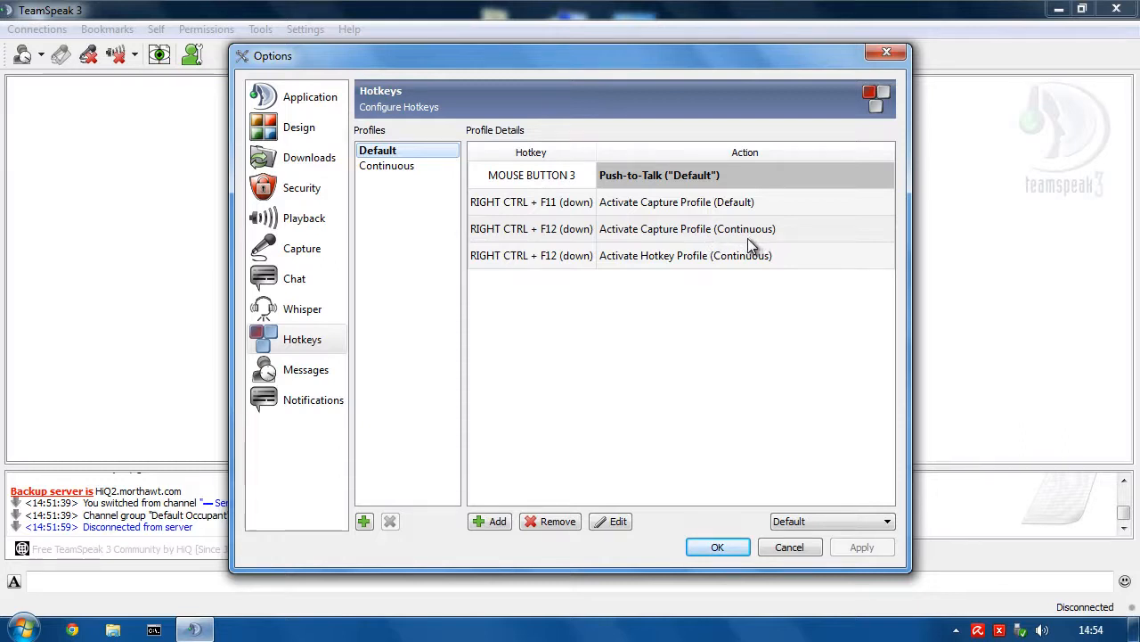
{"action": "mouse_move", "coordinate": [579, 275]}
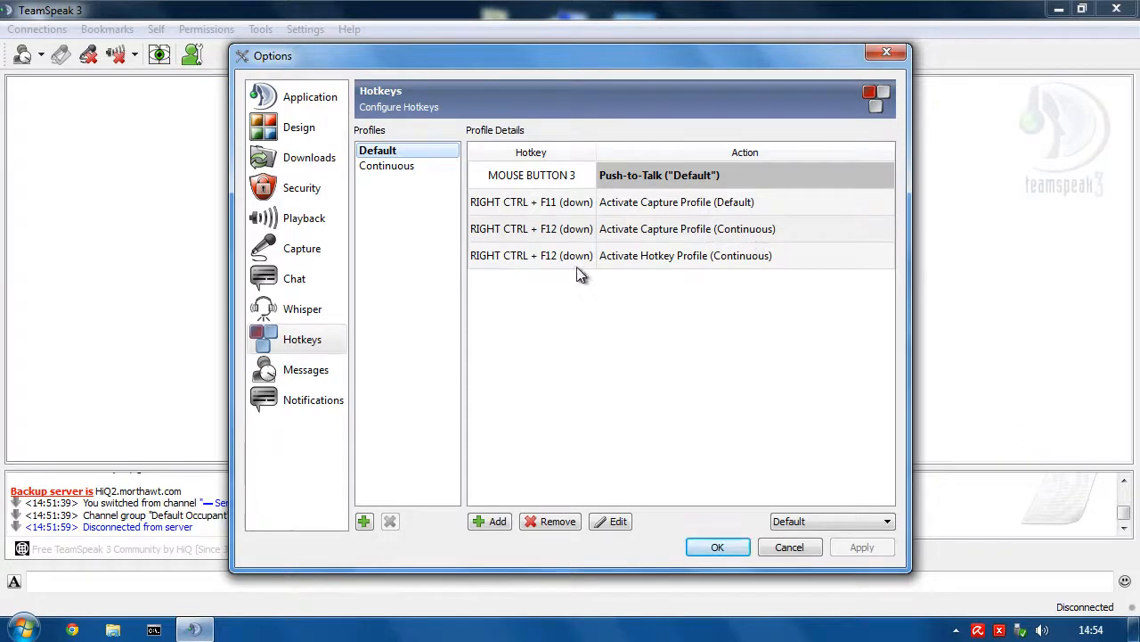
{"action": "mouse_move", "coordinate": [753, 274]}
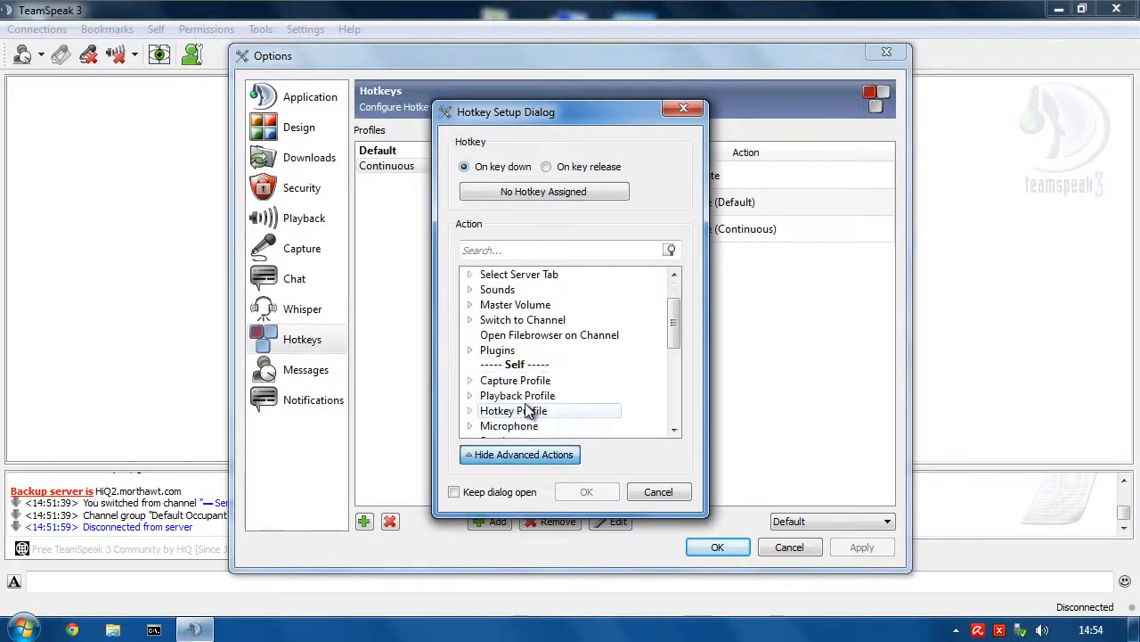
Bind Right Ctrl+F11 in Continuous to activate the Default hotkey profile, accepting the overlap warning
{"action": "left_click", "coordinate": [469, 410]}
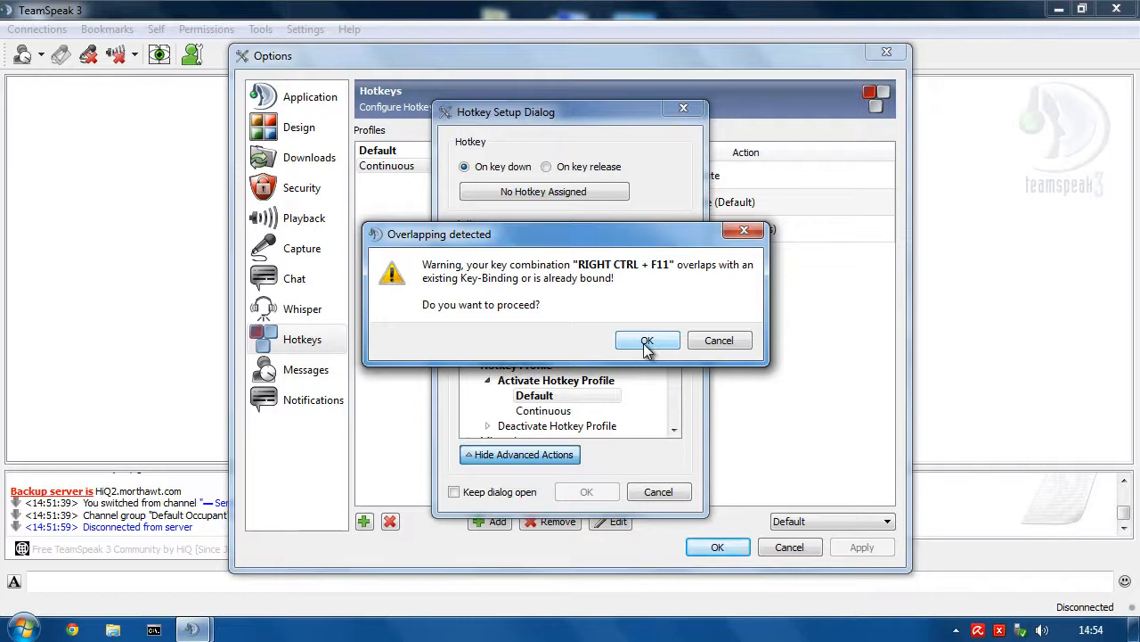
{"action": "left_click", "coordinate": [648, 340]}
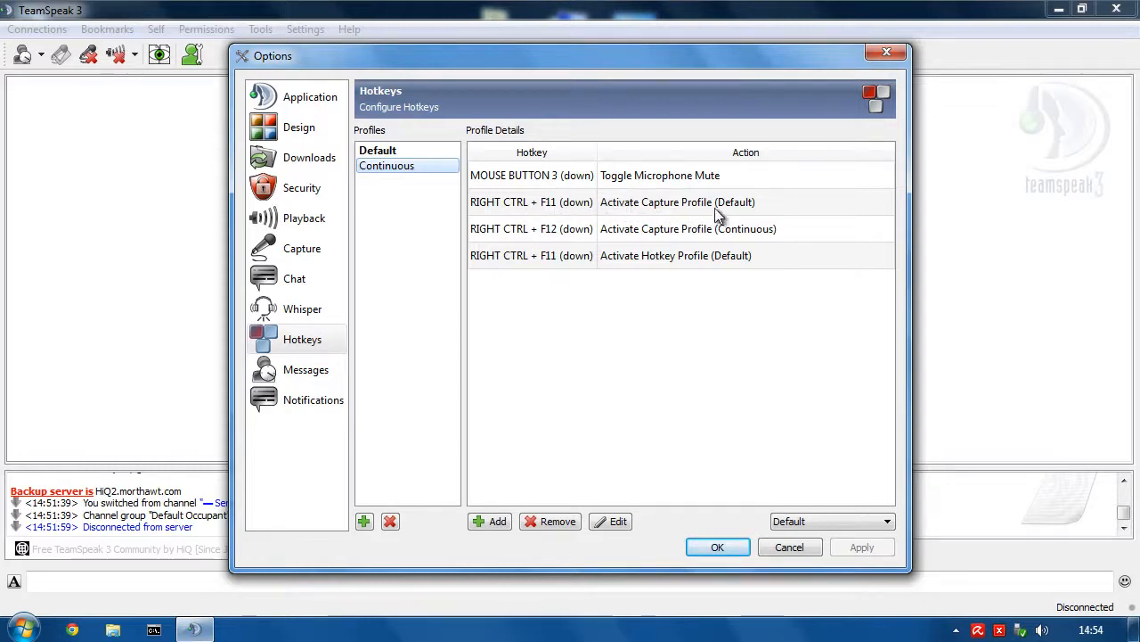
{"action": "mouse_move", "coordinate": [595, 258]}
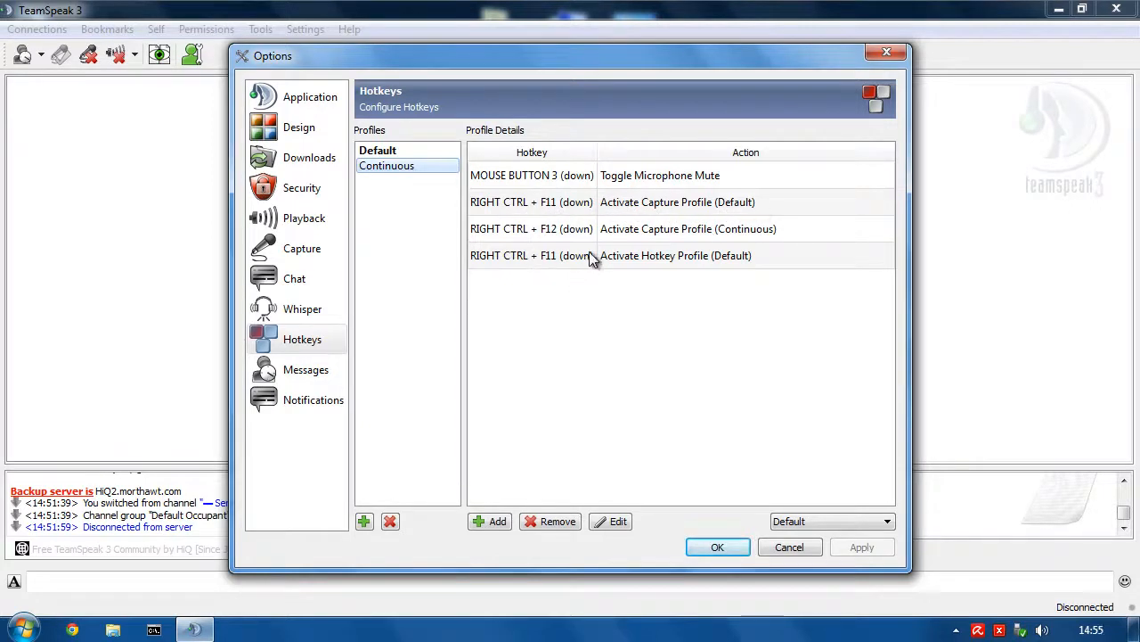
{"action": "left_click", "coordinate": [107, 29]}
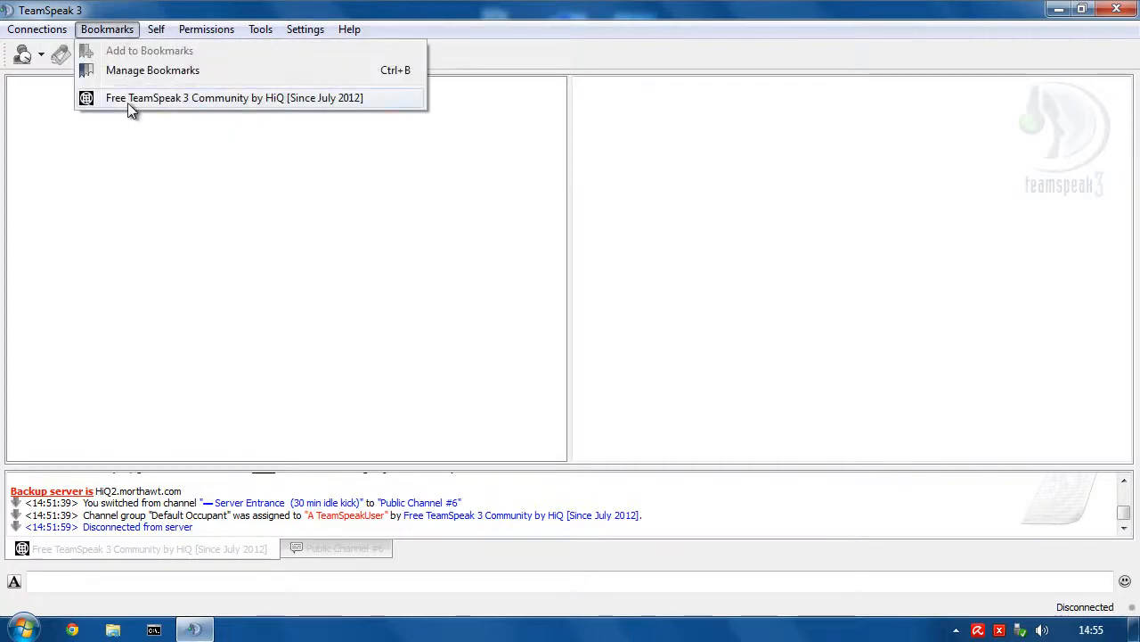
Connect to the HiQ community server, dismiss the host message, and join Public Channel #6
{"action": "left_click", "coordinate": [233, 97]}
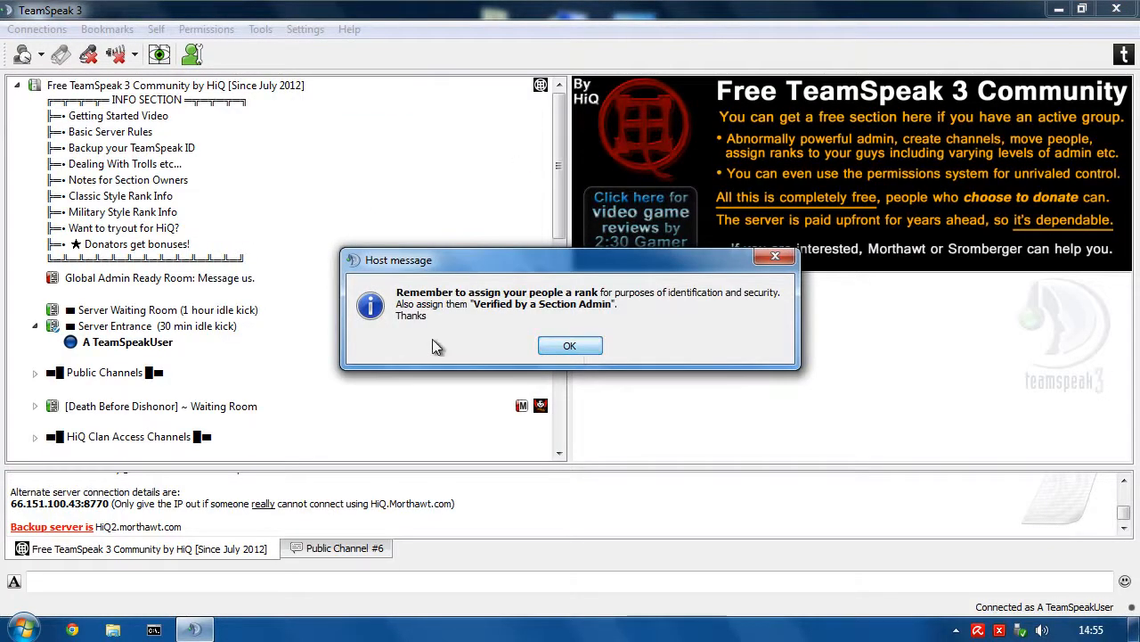
{"action": "left_click", "coordinate": [570, 345]}
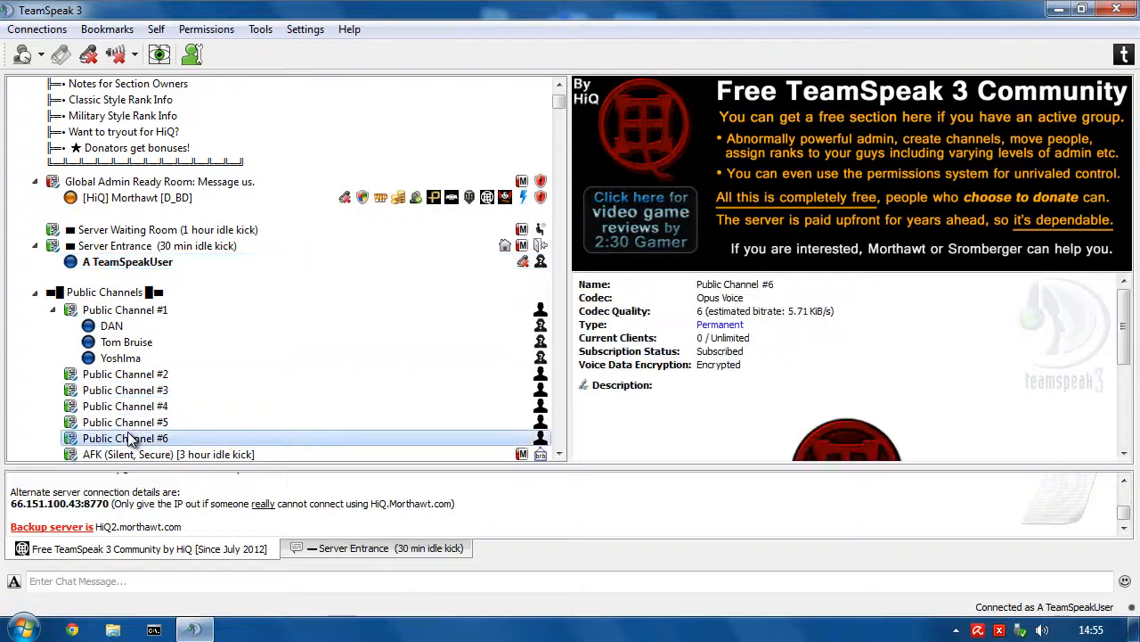
{"action": "left_click", "coordinate": [107, 29]}
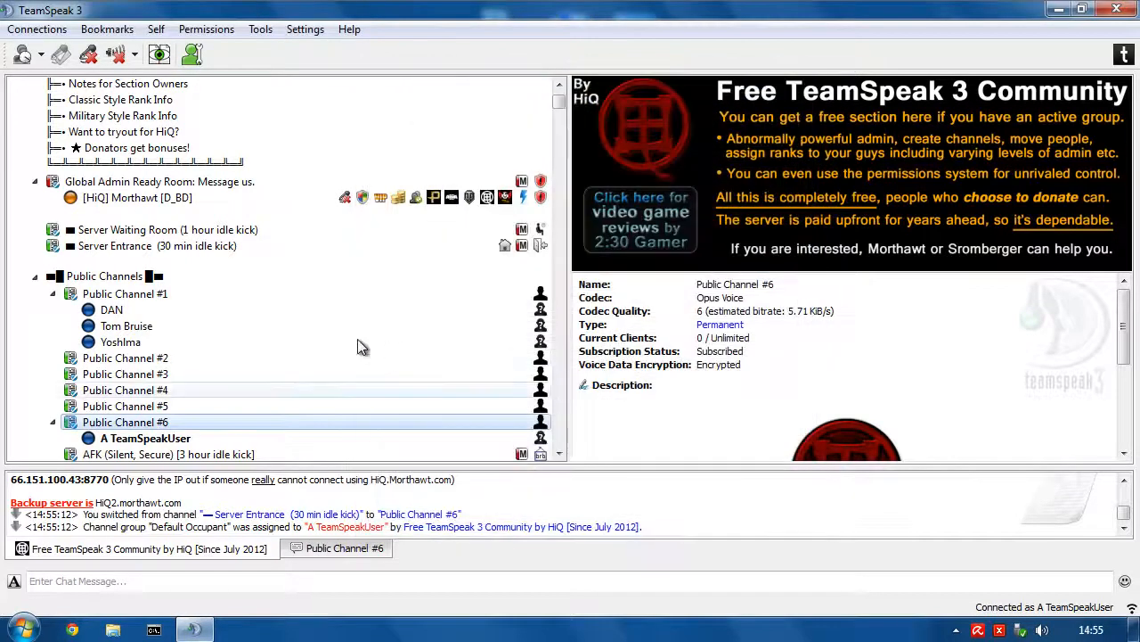
{"action": "scroll", "scroll_direction": "down", "scroll_amount": 3}
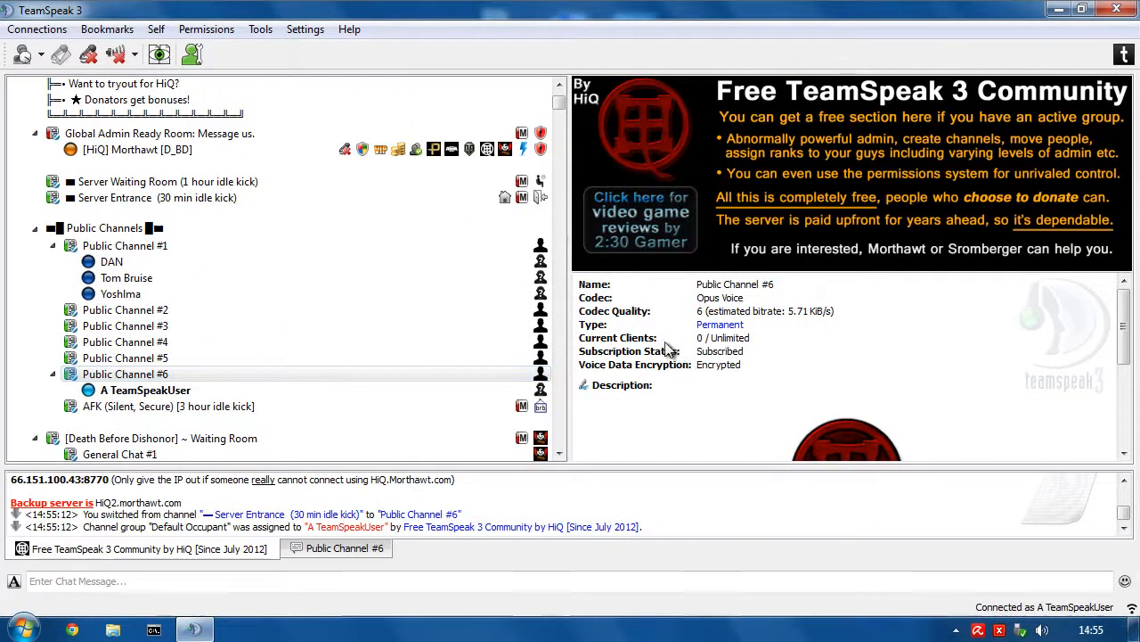
{"action": "mouse_move", "coordinate": [691, 369]}
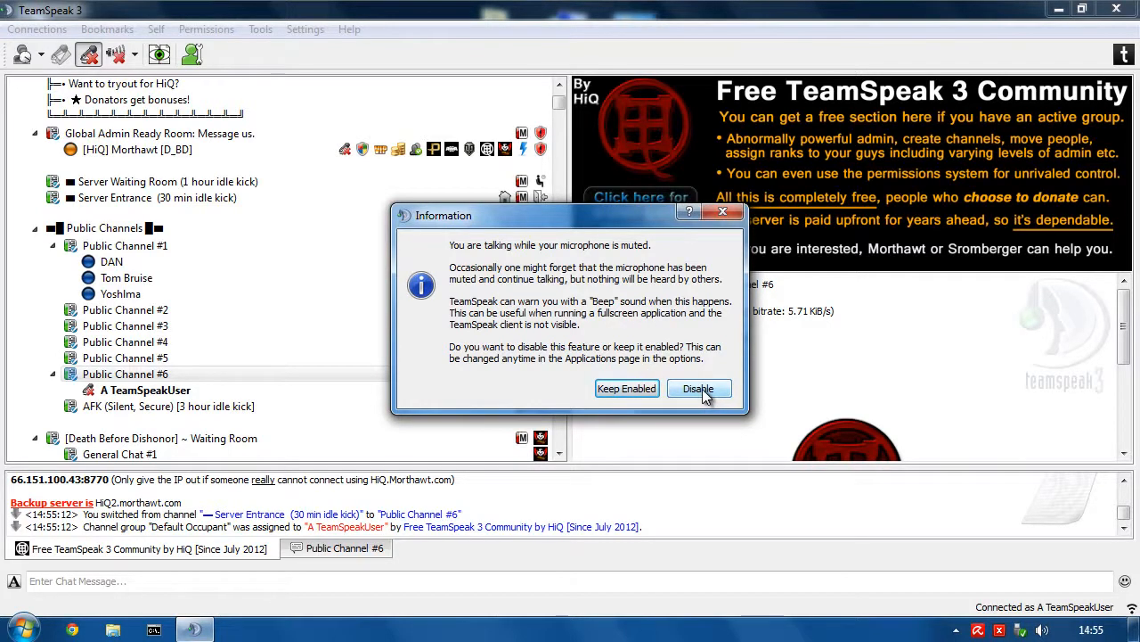
Disable the talking-while-muted warning in the Information dialog
{"action": "left_click", "coordinate": [698, 388]}
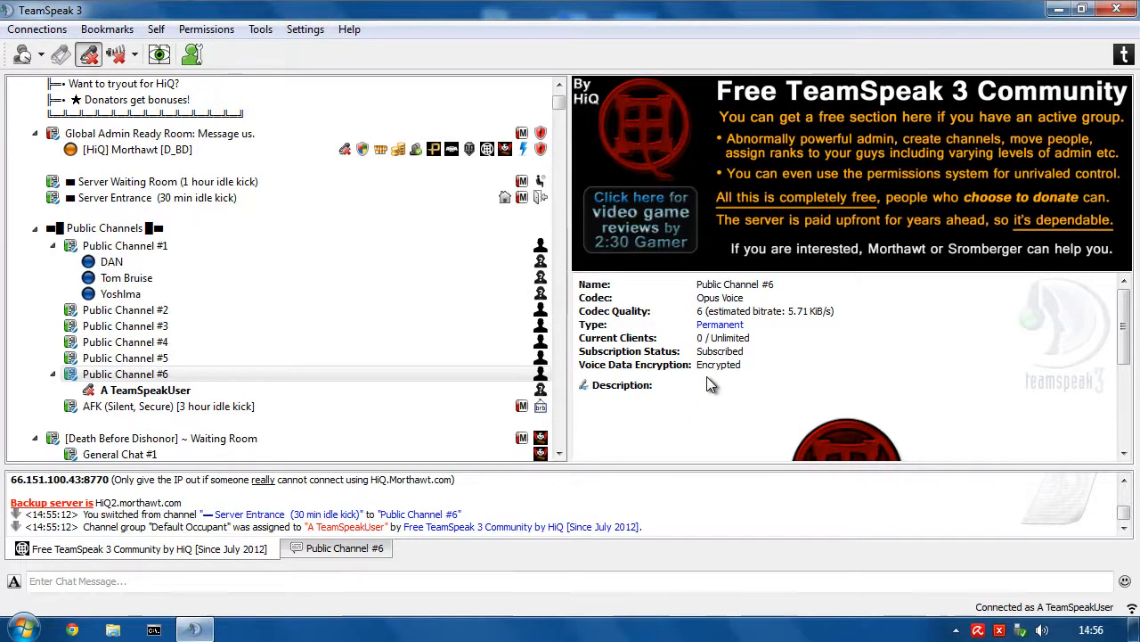